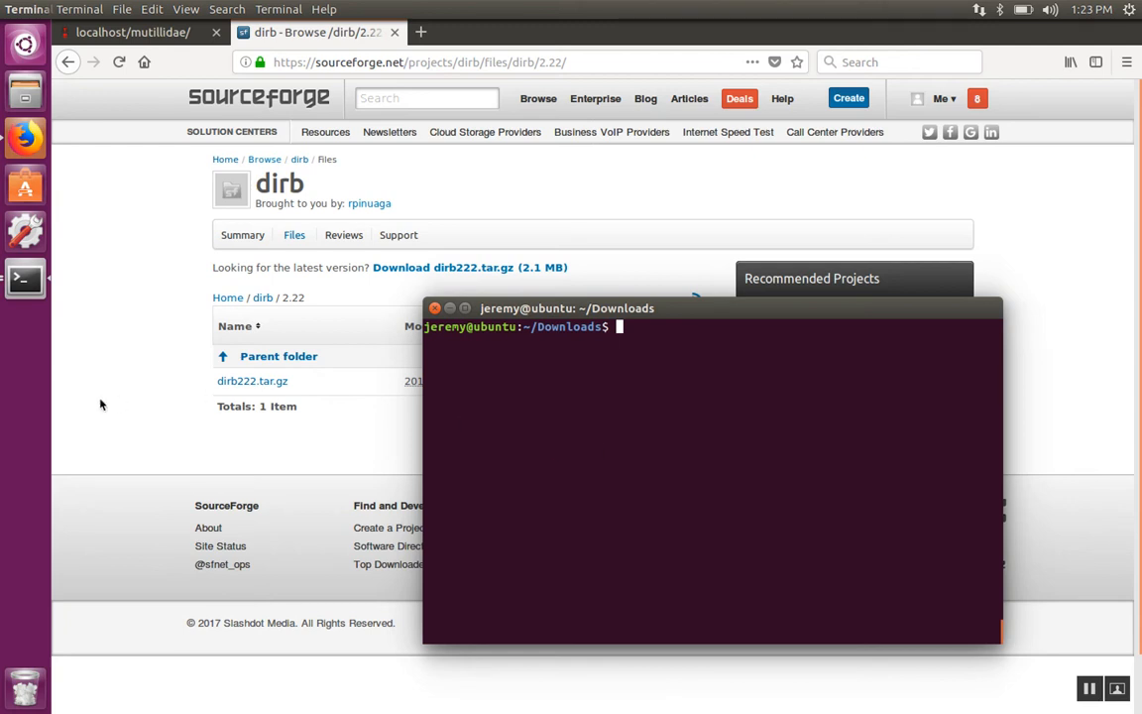
{"action": "mouse_move", "coordinate": [189, 408]}
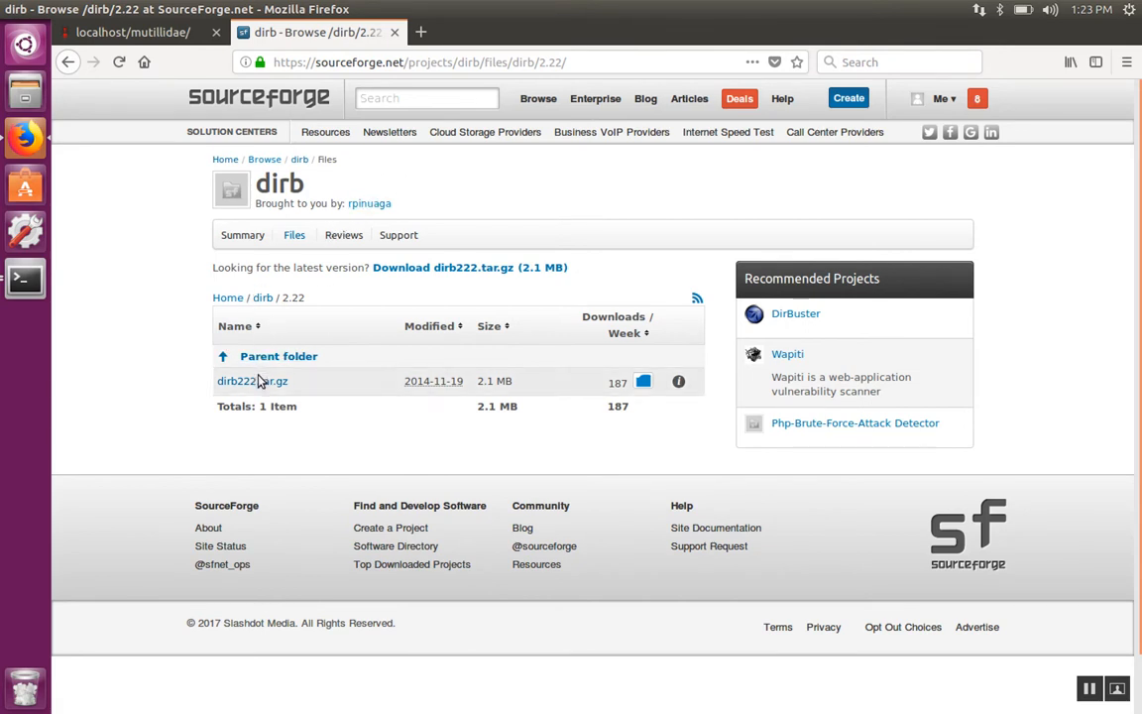
{"action": "mouse_move", "coordinate": [252, 380]}
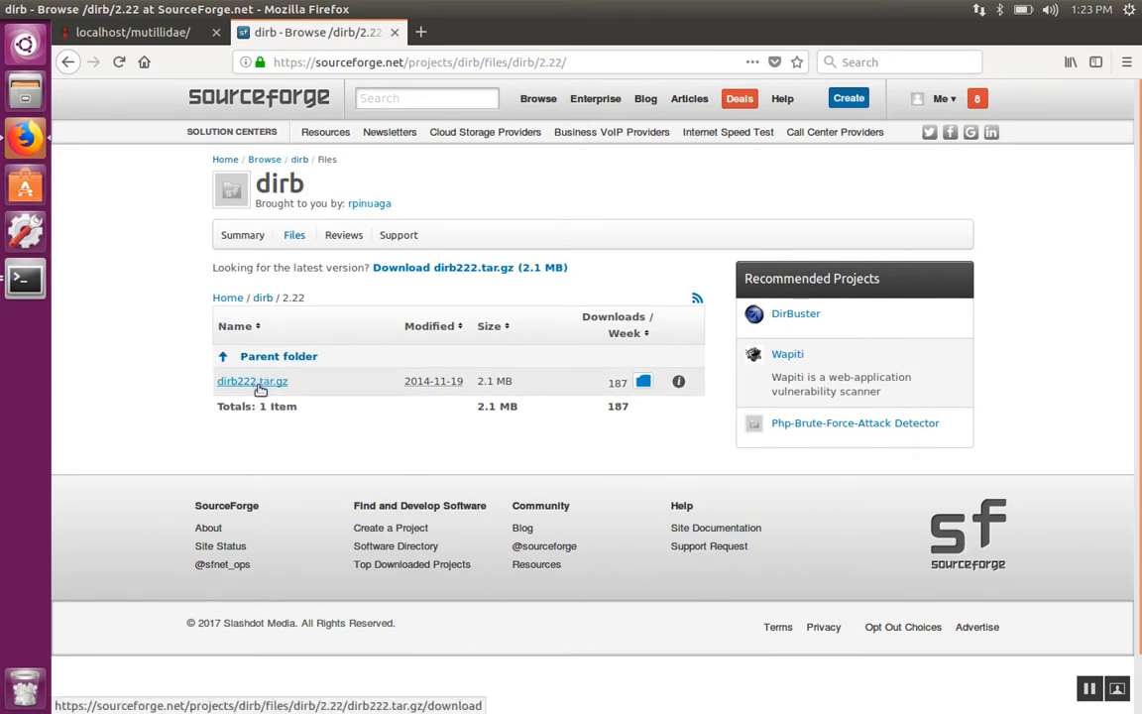
{"action": "mouse_move", "coordinate": [359, 421]}
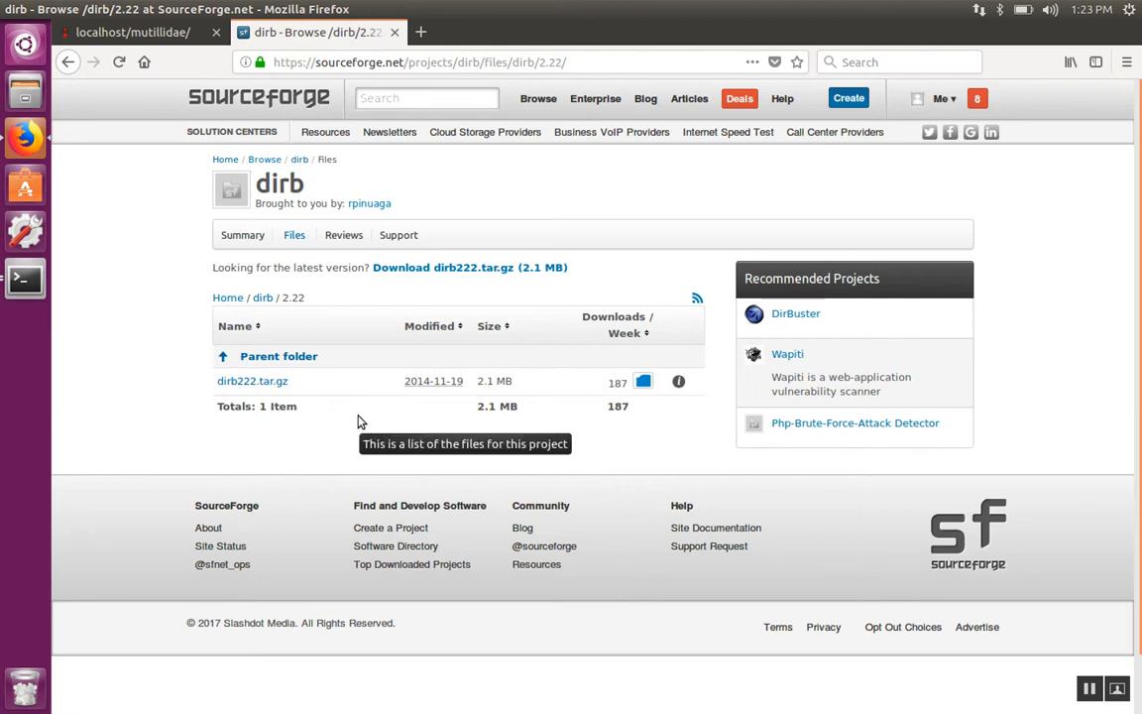
- List Downloads and extract dirb222.tar.gz with tar zxvf
{"action": "left_click", "coordinate": [24, 277]}
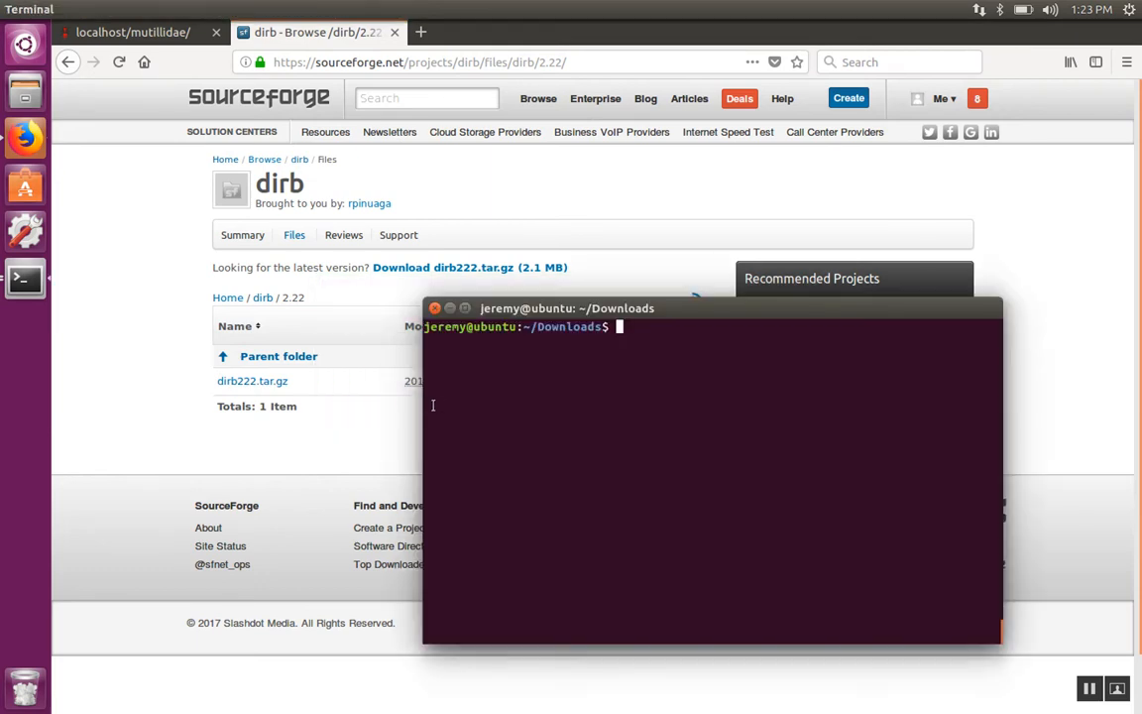
{"action": "type", "text": "ls"}
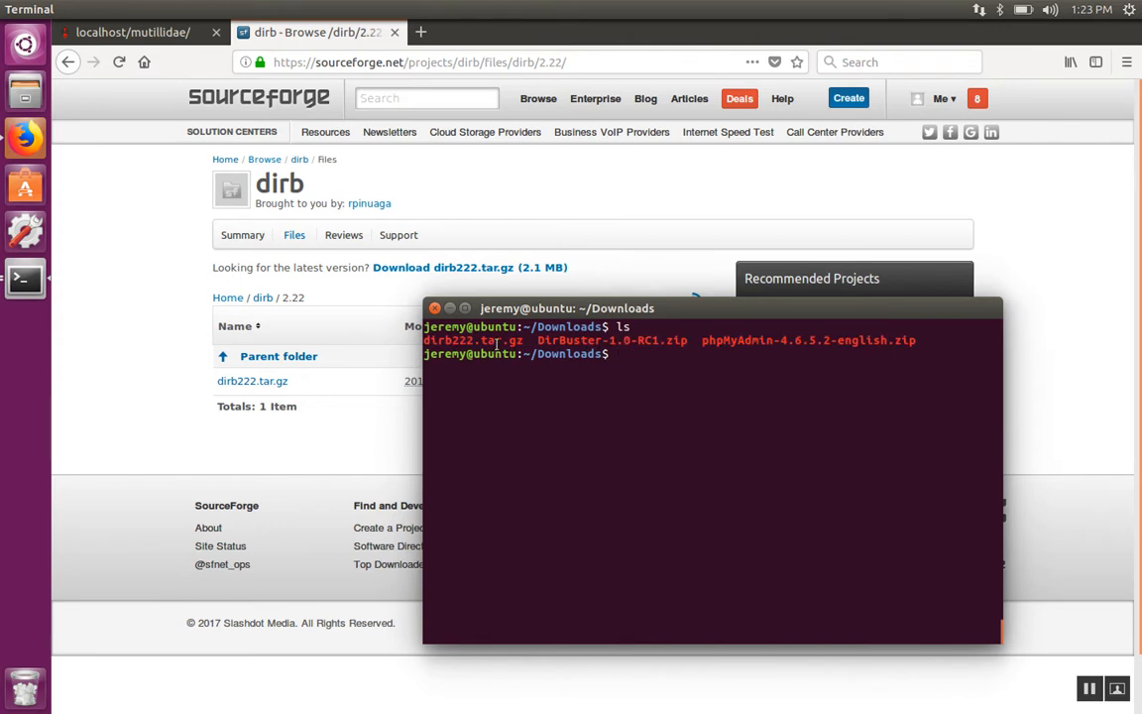
{"action": "type", "text": "tar"}
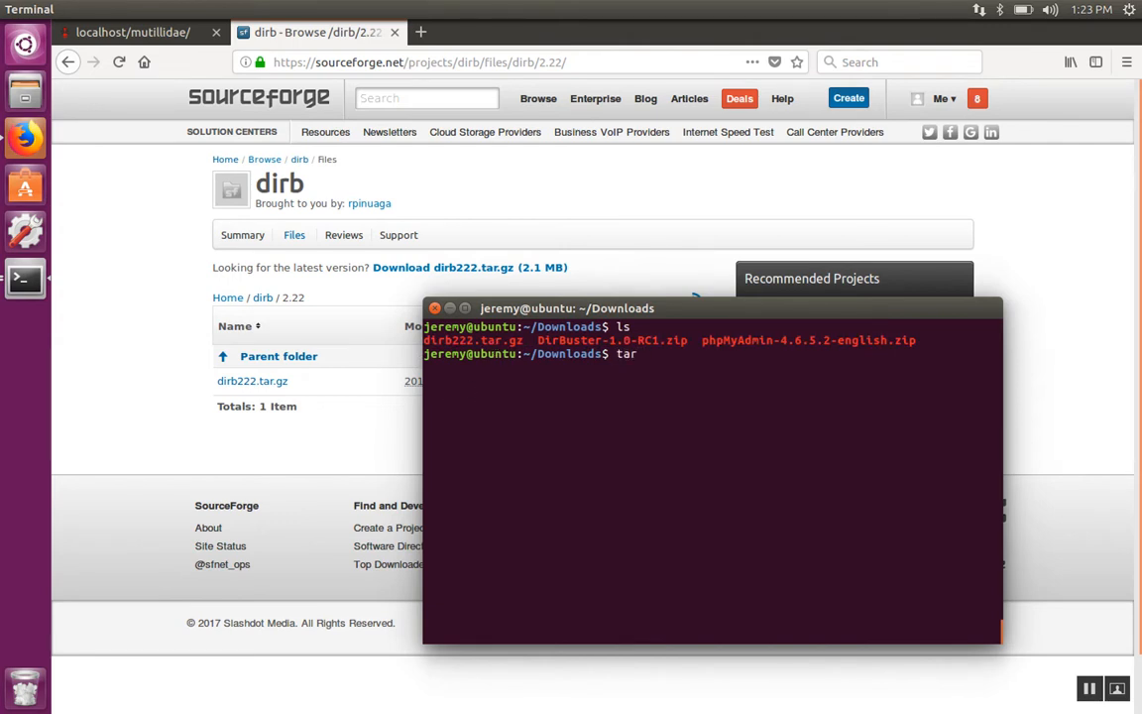
{"action": "type", "text": "zx"}
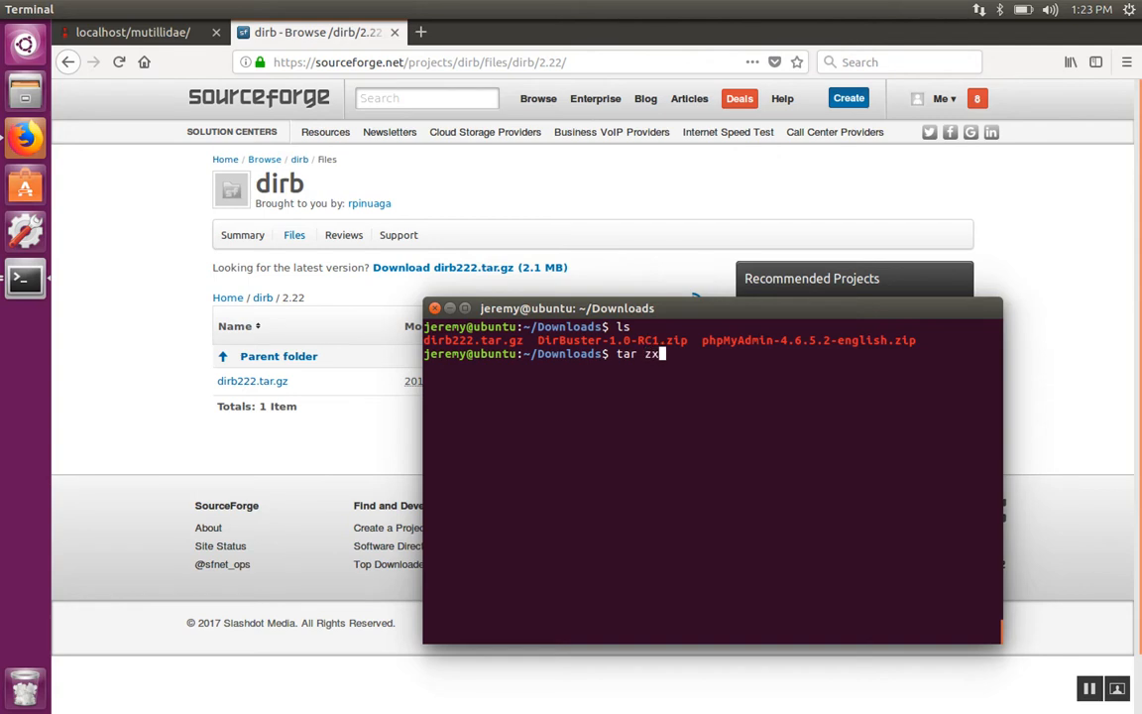
{"action": "type", "text": "vf d"}
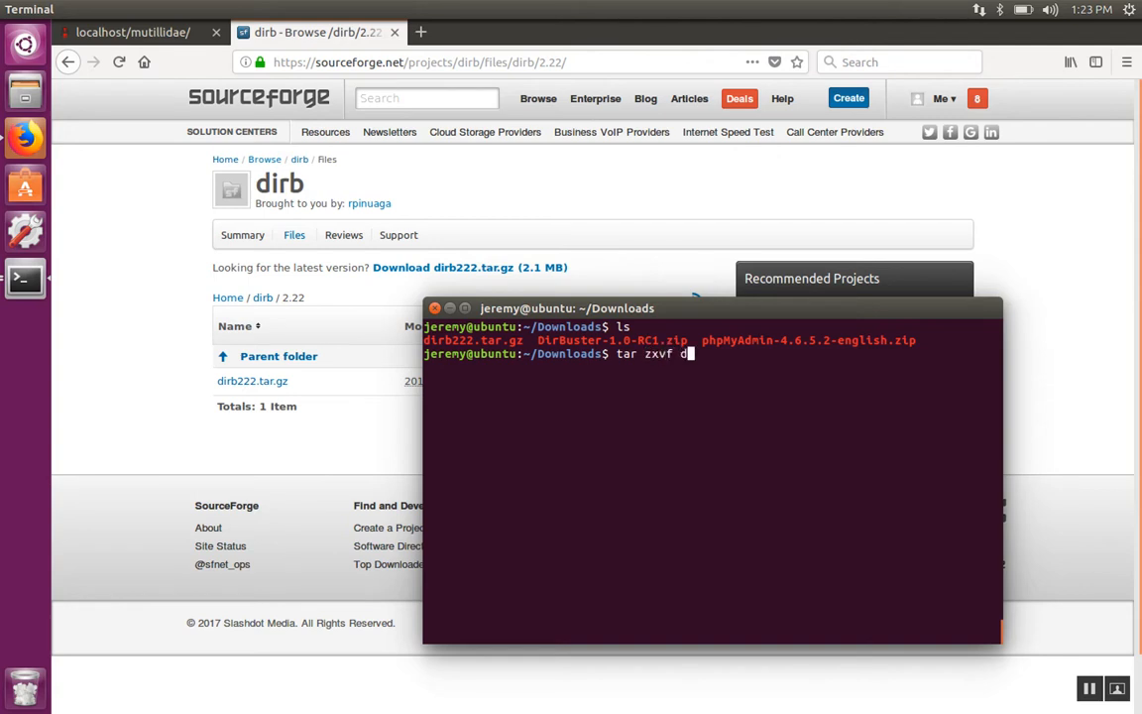
{"action": "key", "text": "Return"}
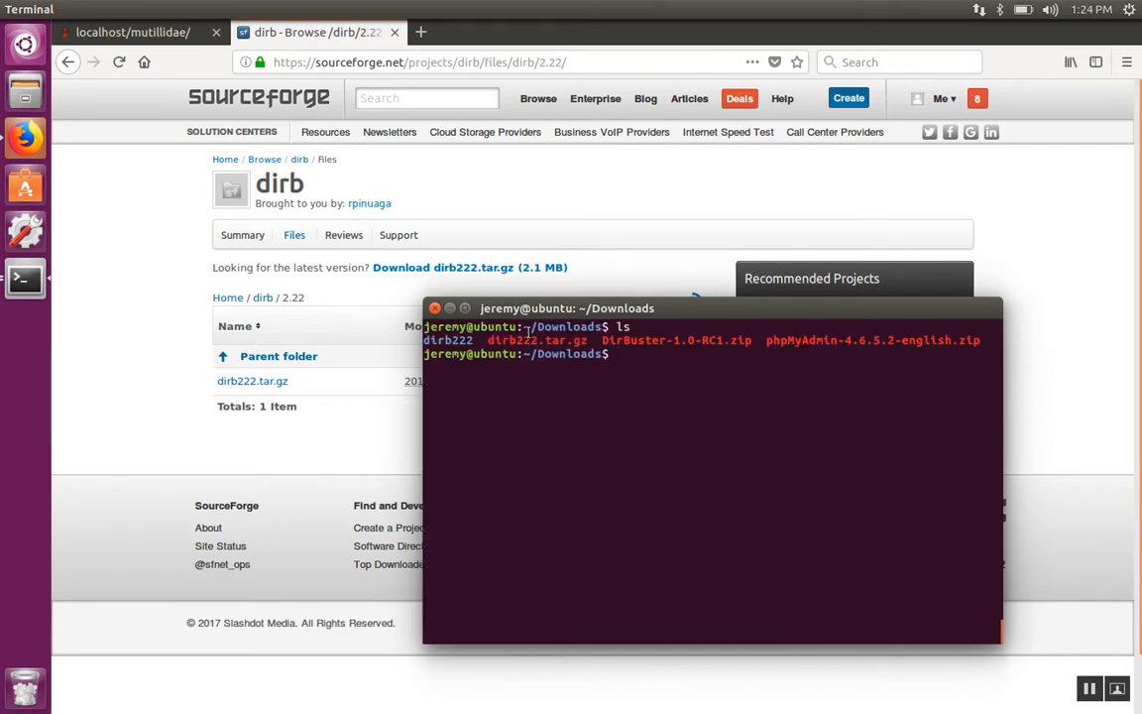
- Select the dirb222 folder name in the listing to reuse it
{"action": "double_click", "coordinate": [446, 340]}
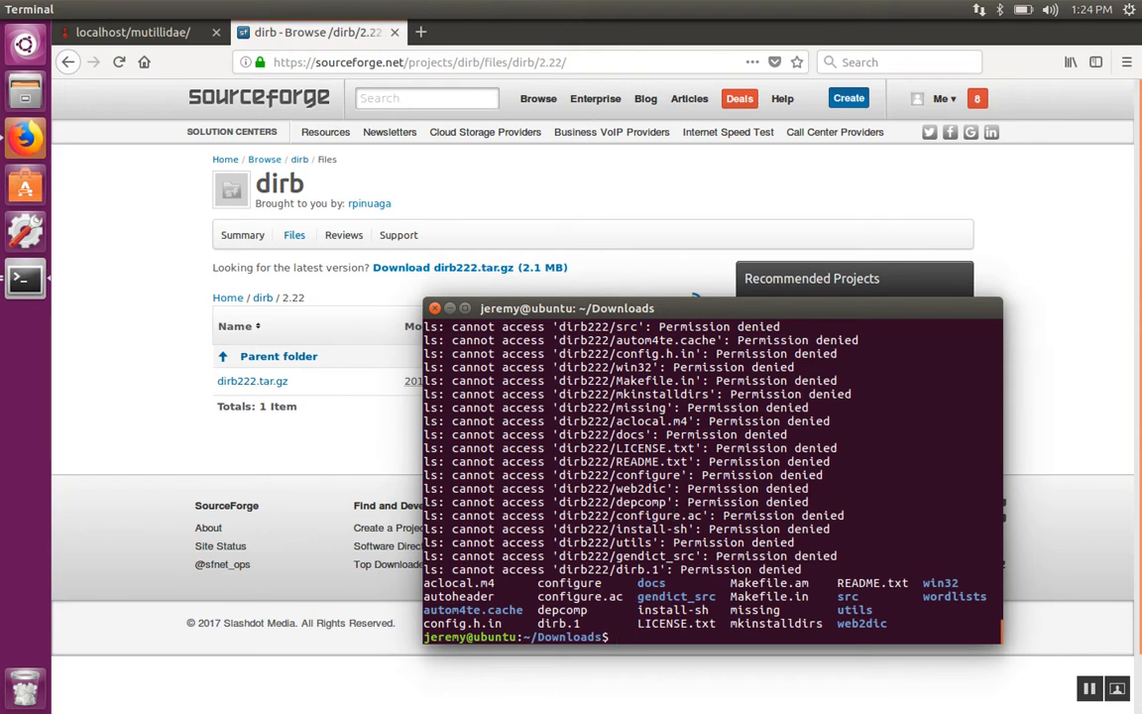
- Switch to a root shell with sudo su and change directory to /opt
{"action": "type", "text": "s"}
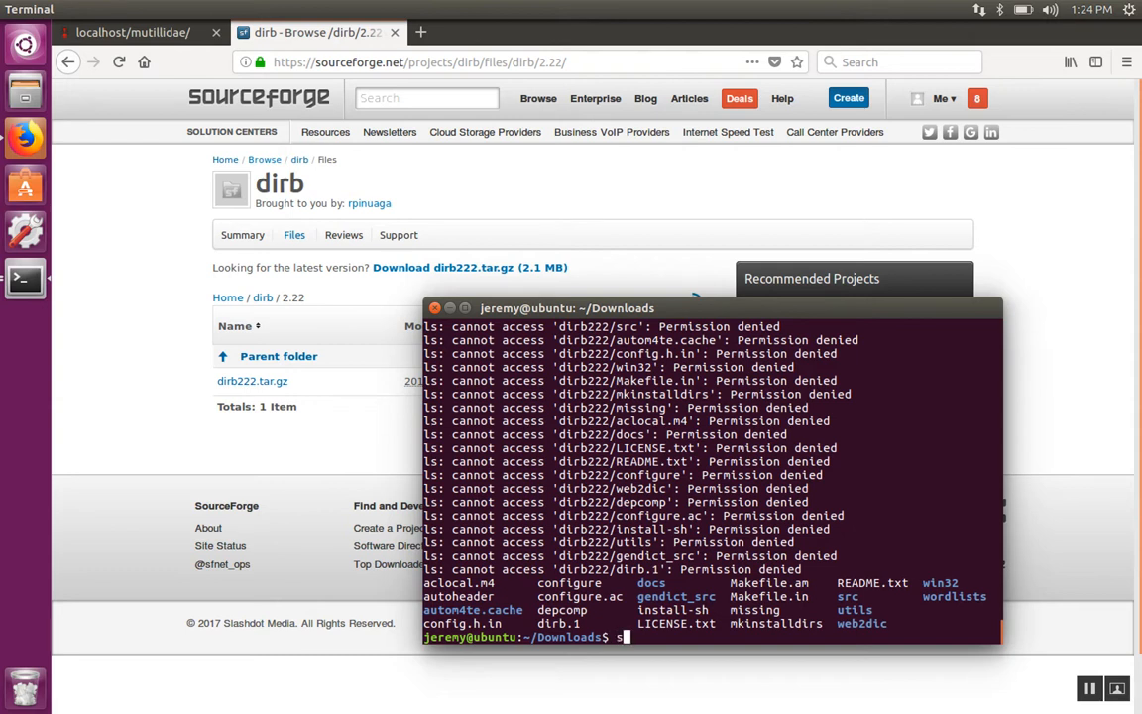
{"action": "type", "text": "udo su"}
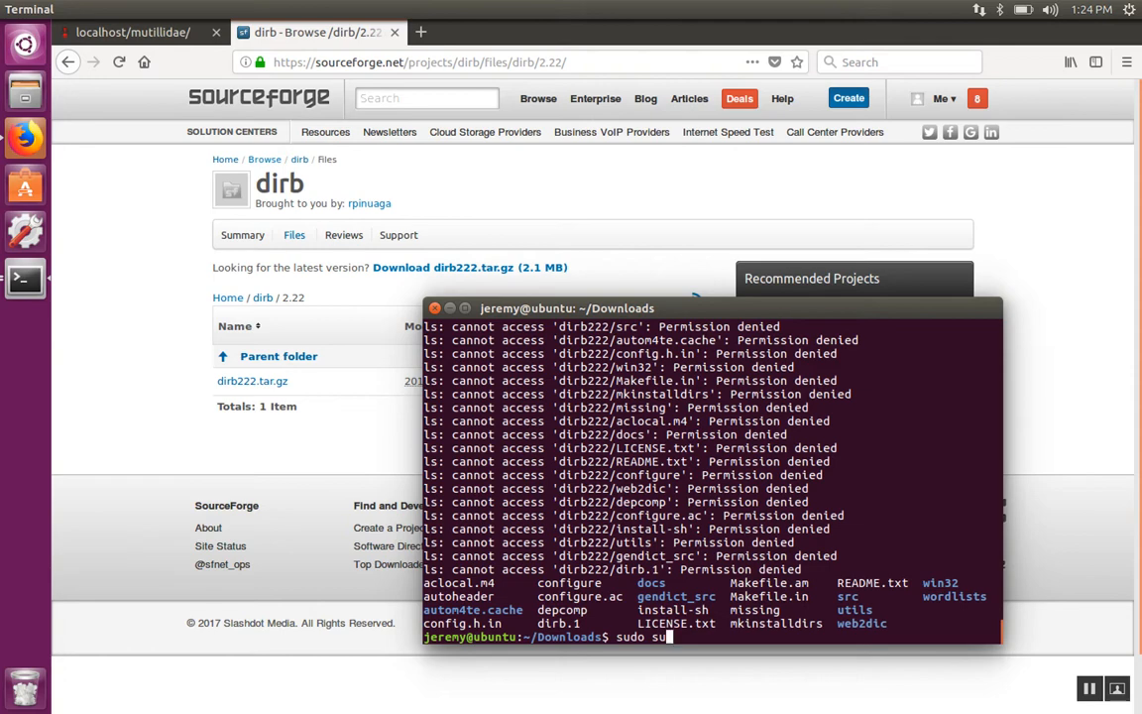
{"action": "key", "text": "Return"}
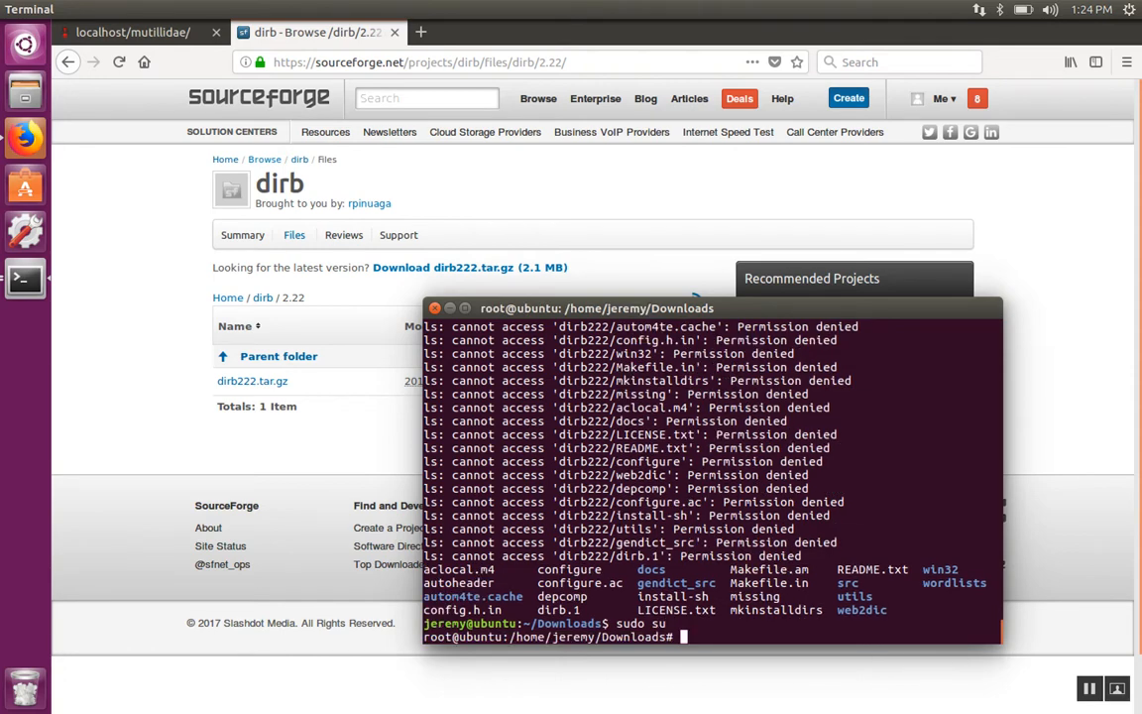
{"action": "type", "text": "cd /o"}
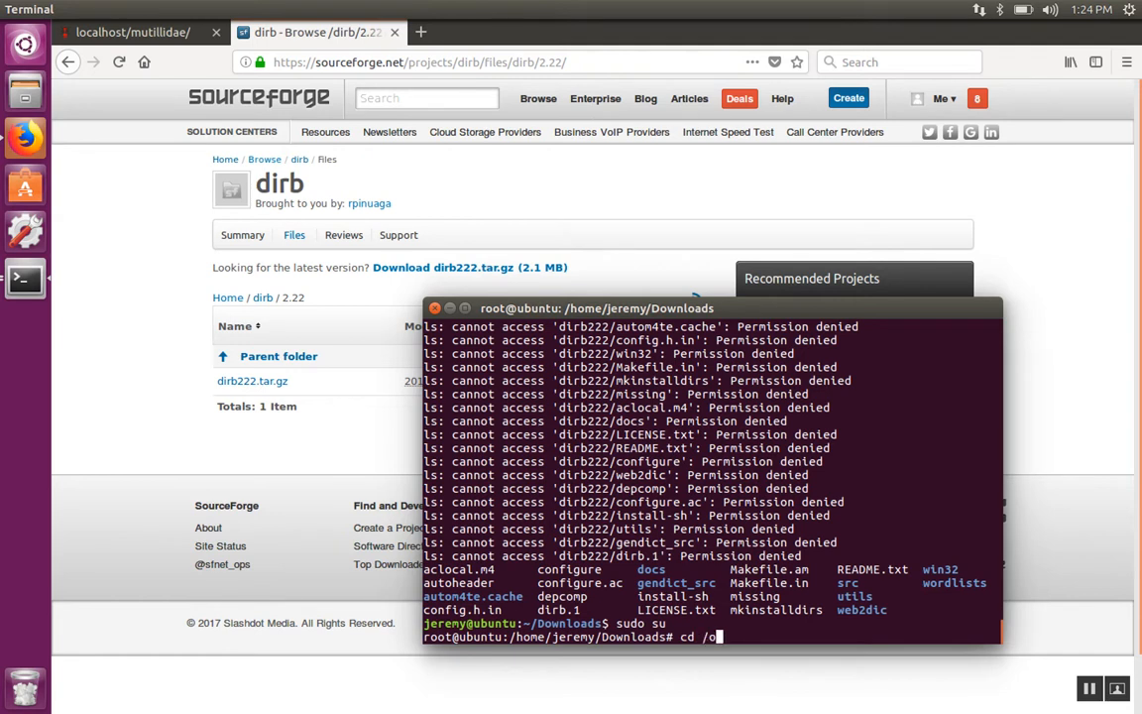
{"action": "key", "text": "Return"}
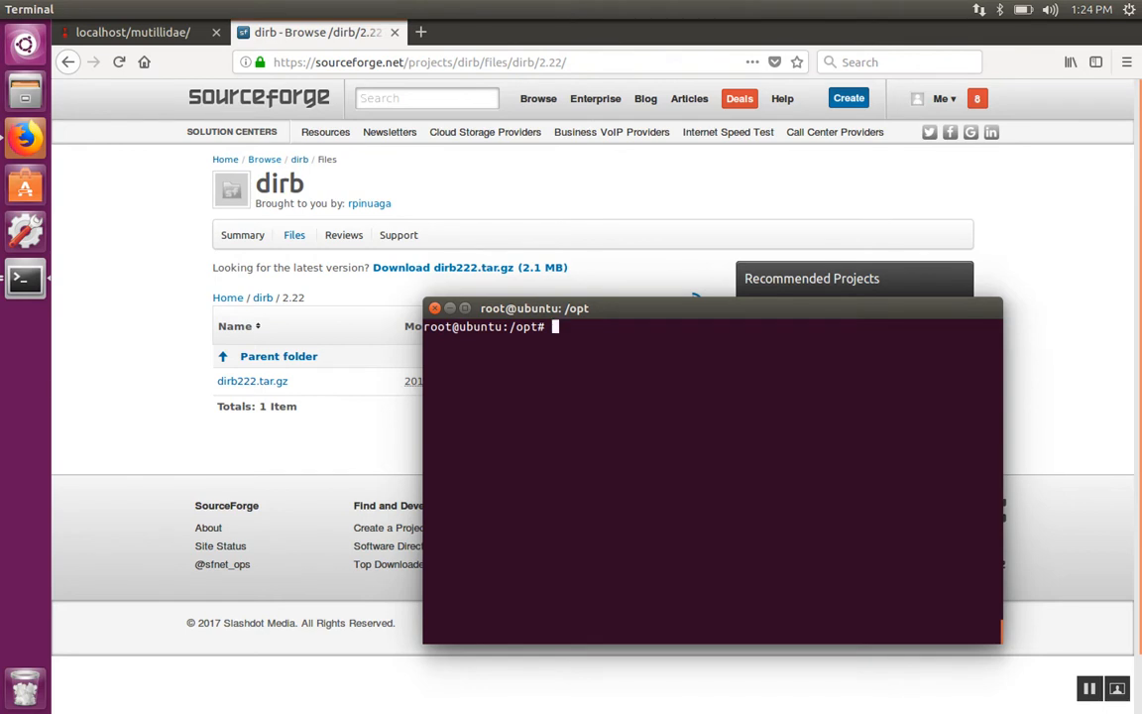
- Create a dirb directory in /opt and move into it
{"action": "type", "text": "mkdir"}
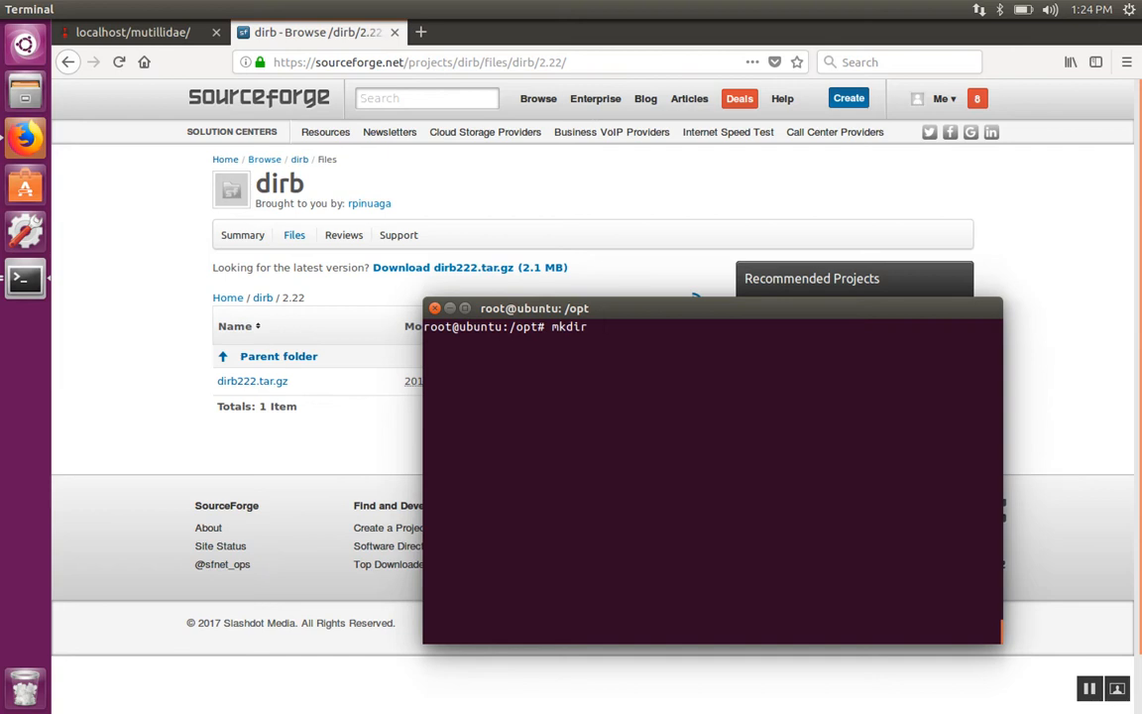
{"action": "type", "text": "dirb"}
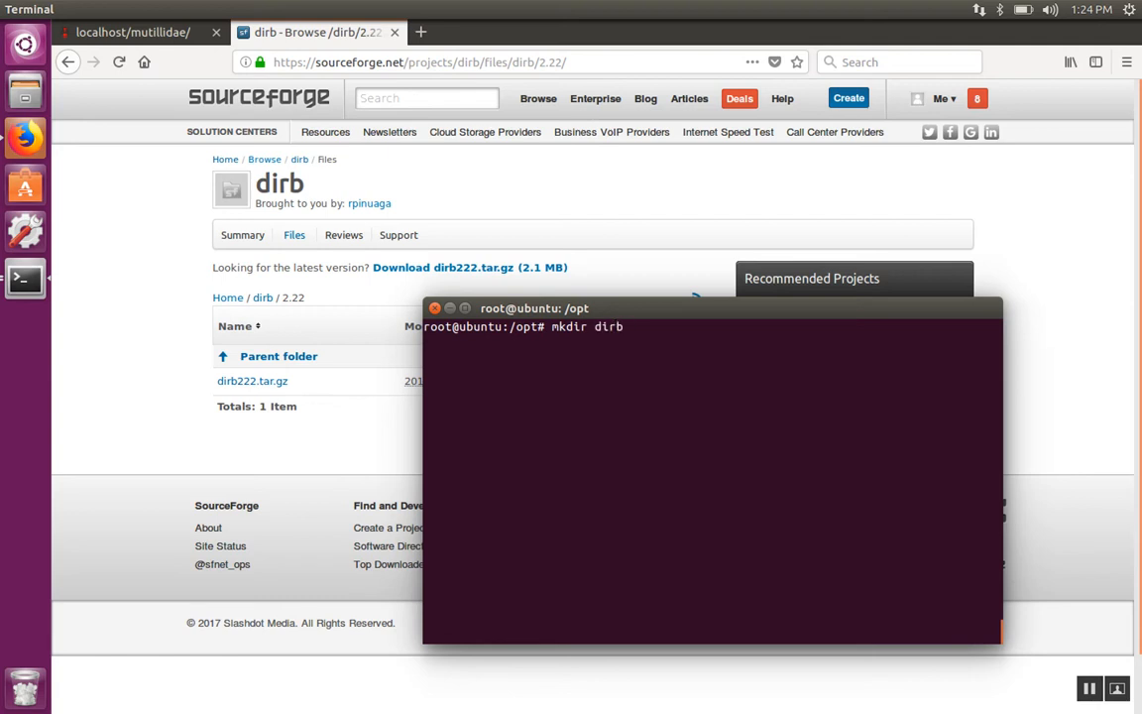
{"action": "type", "text": "cd d"}
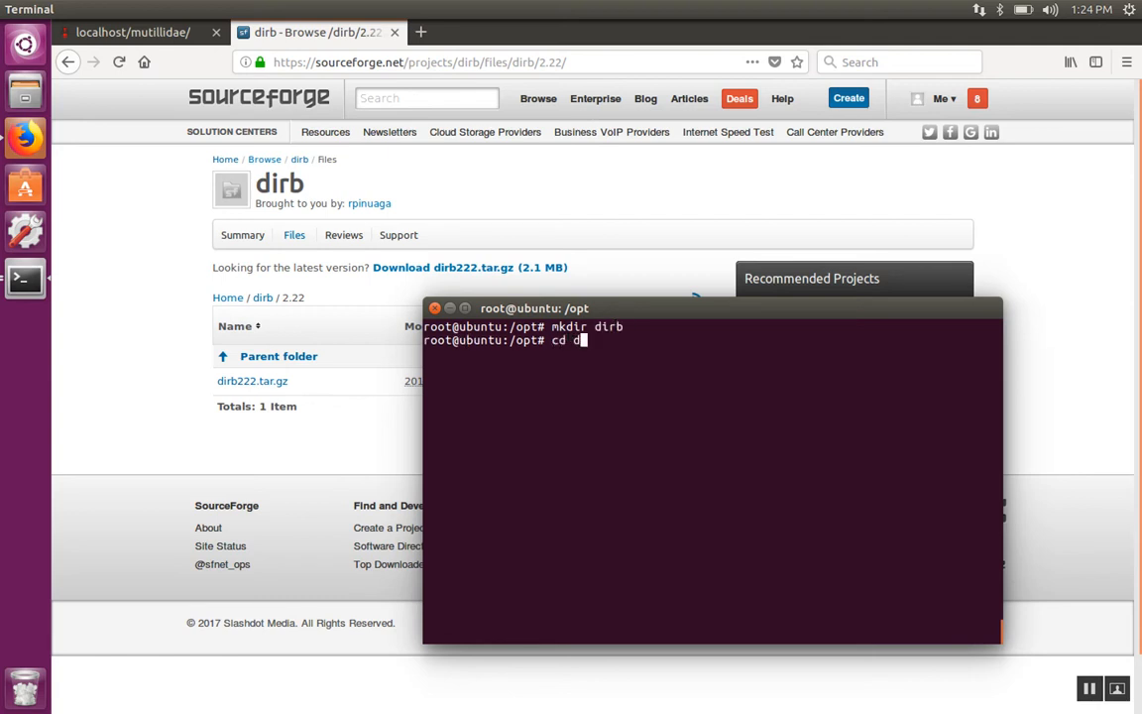
{"action": "key", "text": "Return"}
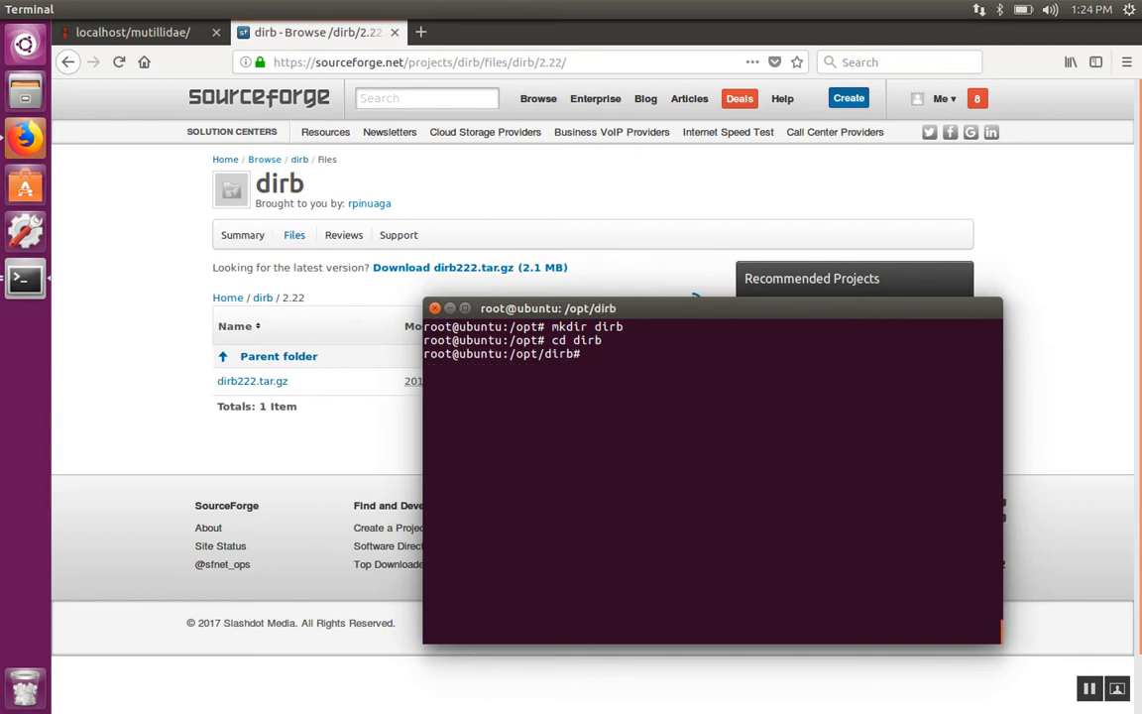
- Copy everything from /home/jeremy/Downloads/dirb222/ into /opt/dirb with cp -R
{"action": "type", "text": "cp"}
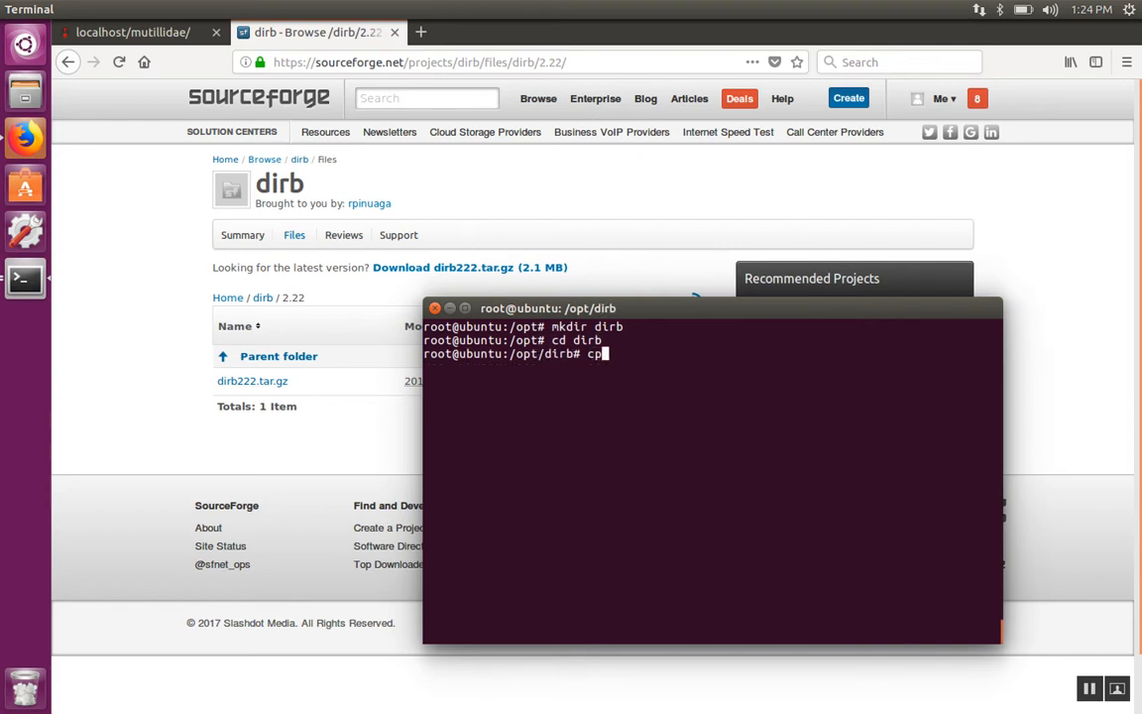
{"action": "type", "text": "-R"}
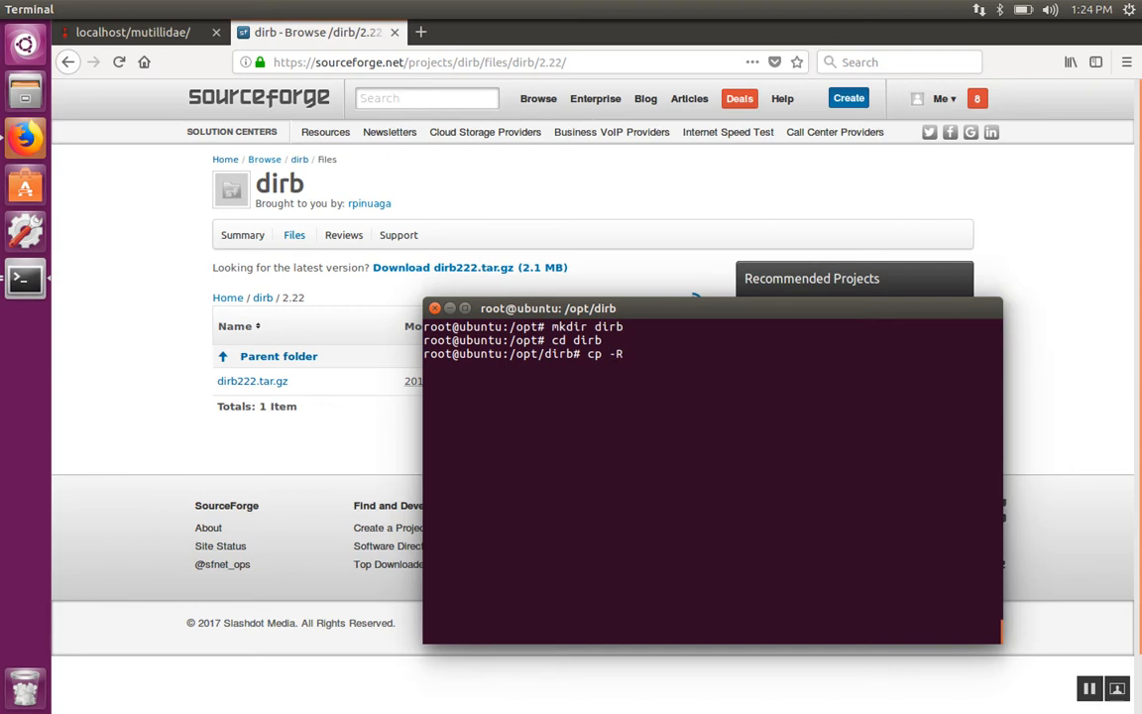
{"action": "type", "text": "~/D"}
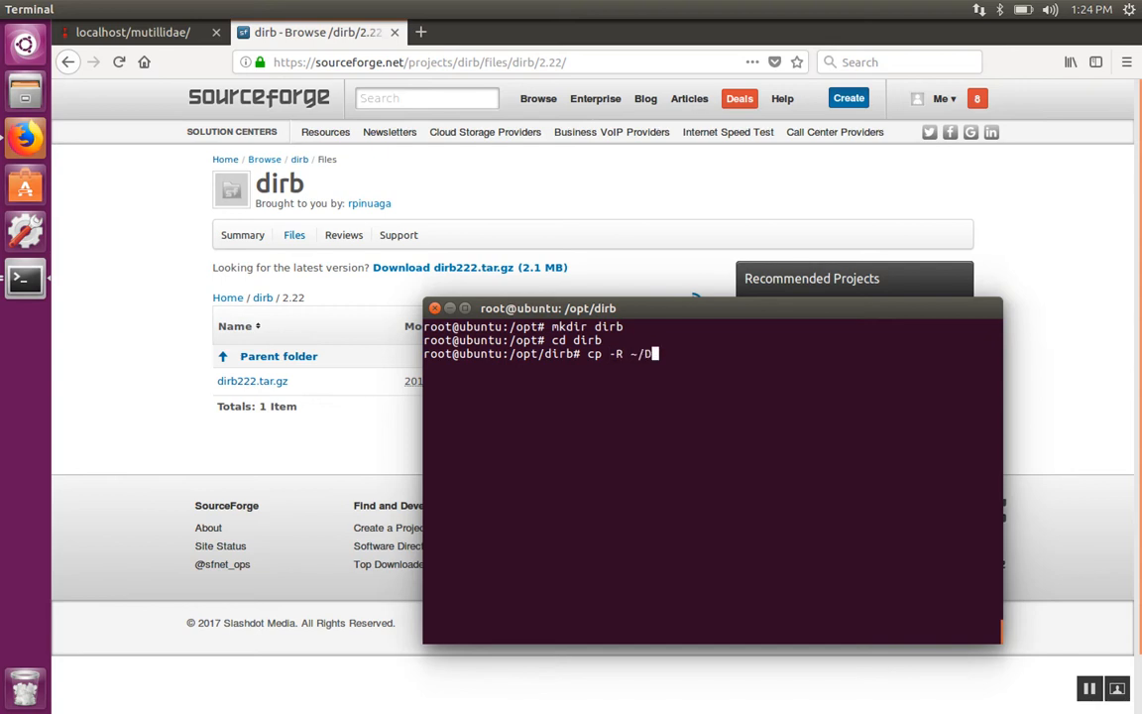
{"action": "type", "text": "own"}
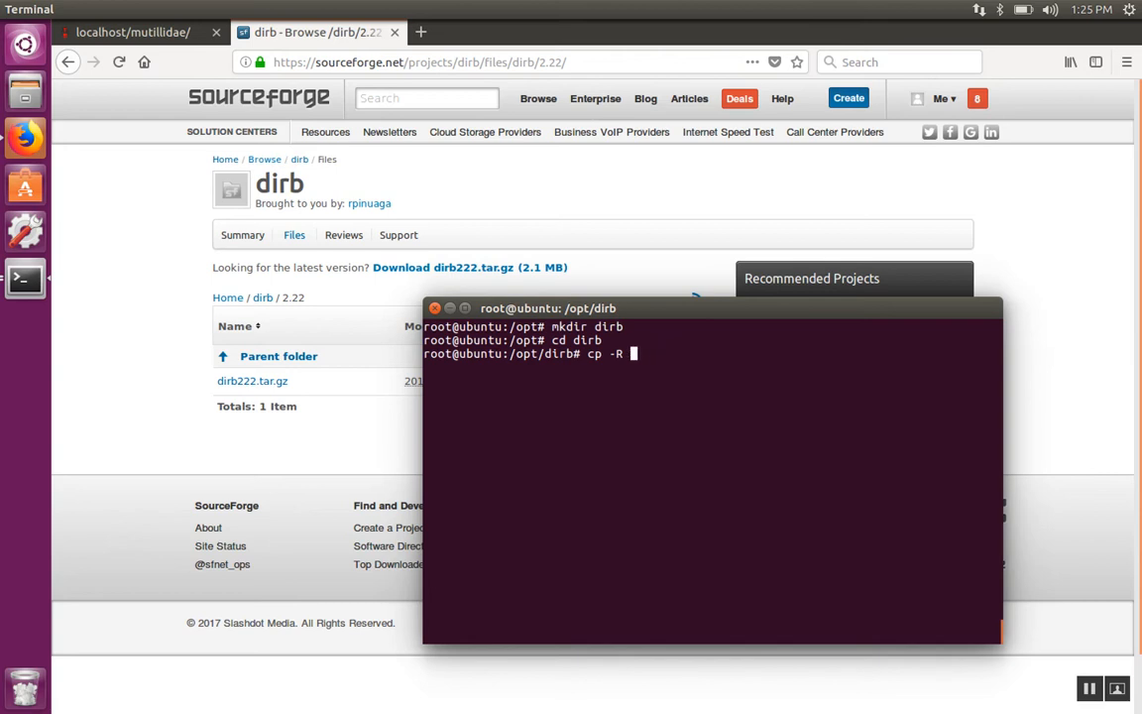
{"action": "type", "text": "/home/"}
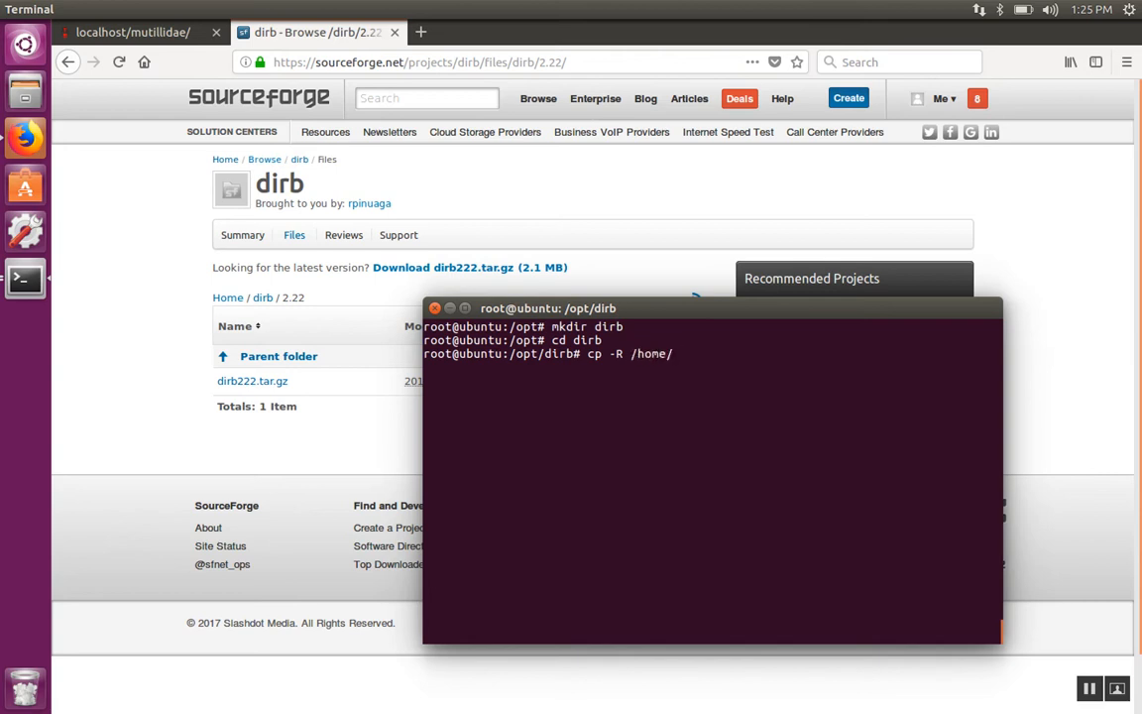
{"action": "type", "text": "jeremy/Down"}
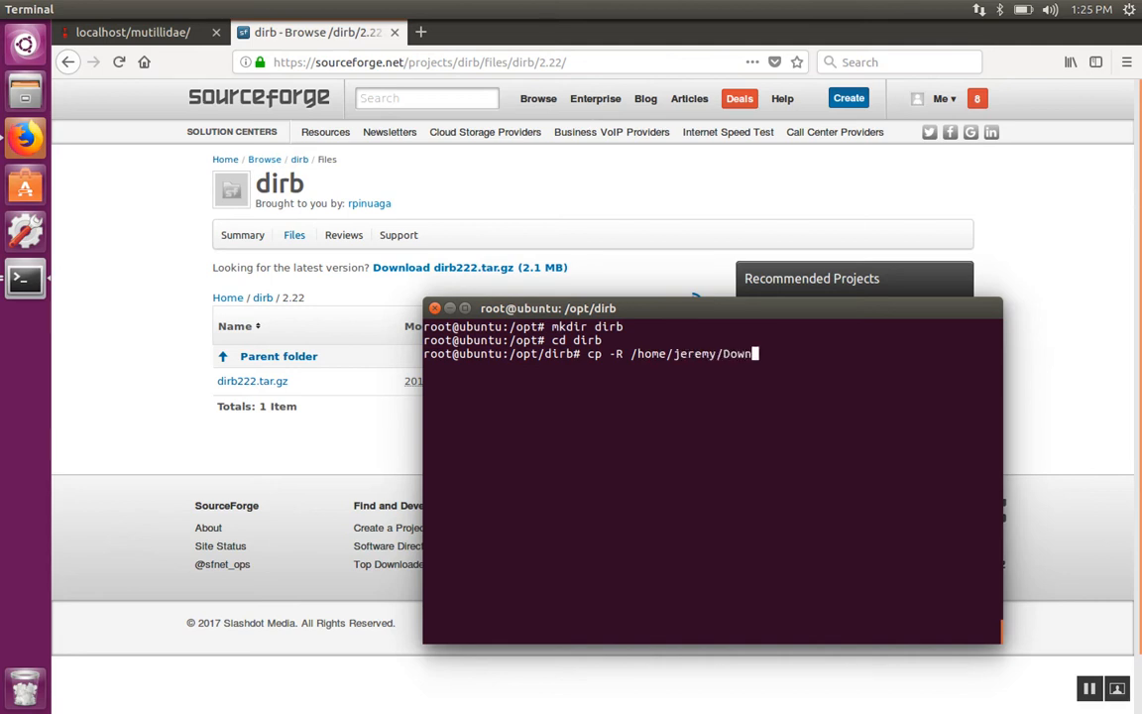
{"action": "type", "text": "oads/dirb222"}
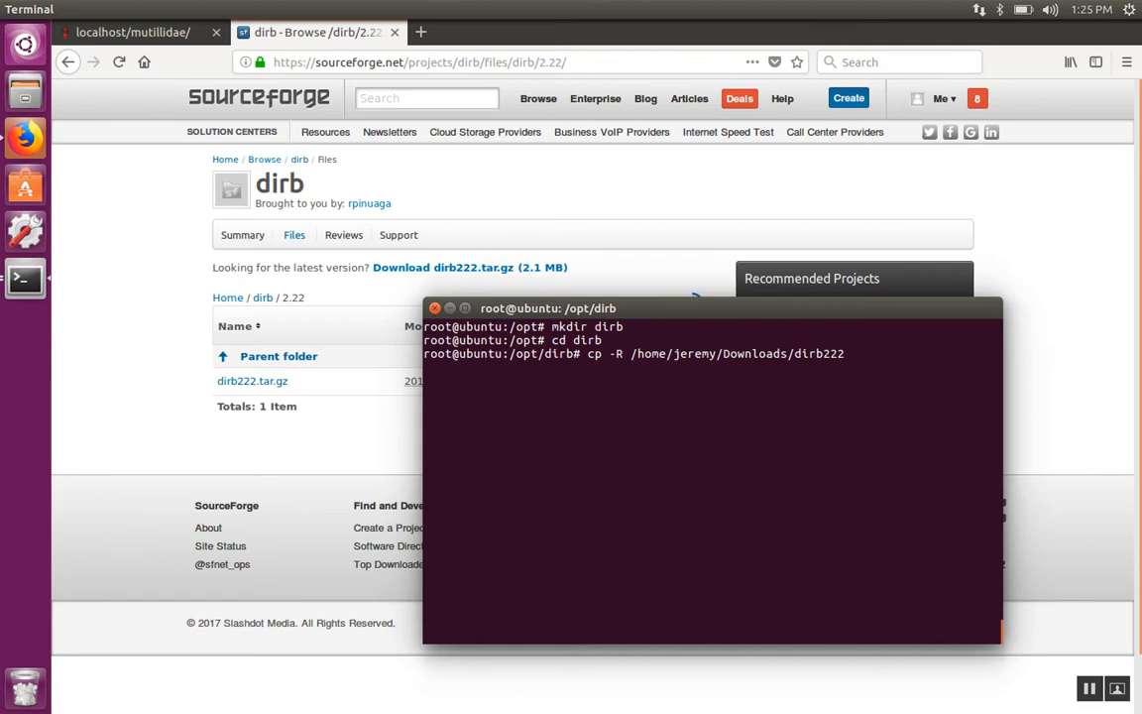
{"action": "type", "text": "/* ."}
{"action": "type", "text": "ls"}
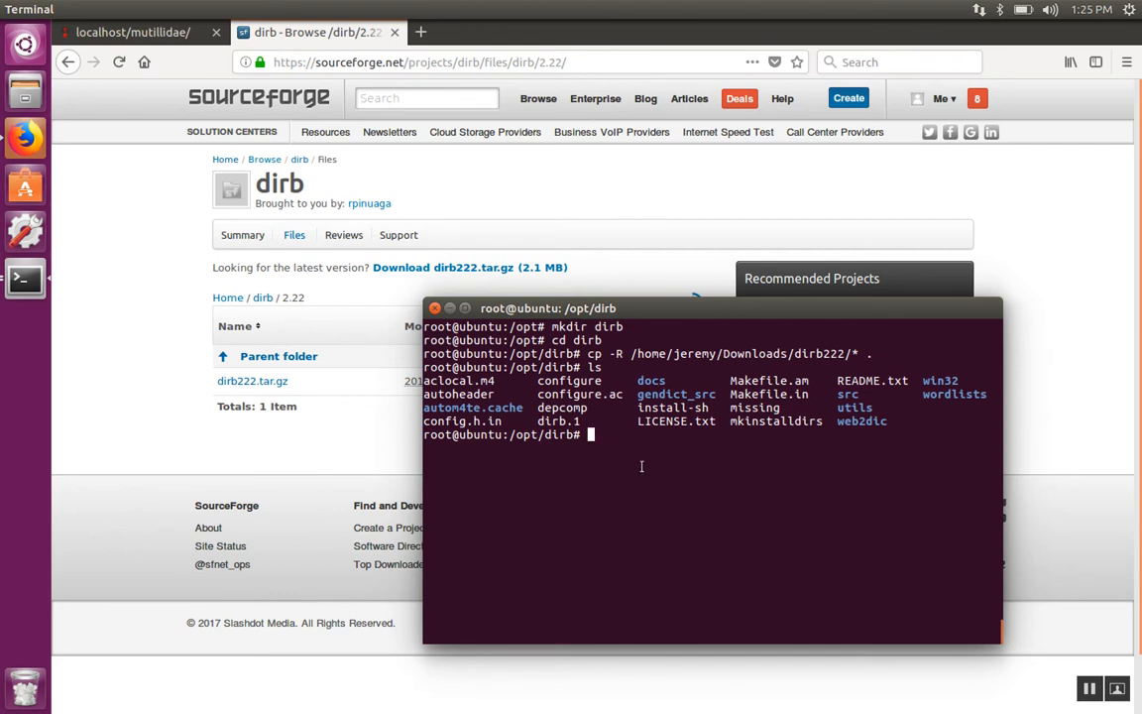
{"action": "double_click", "coordinate": [568, 381]}
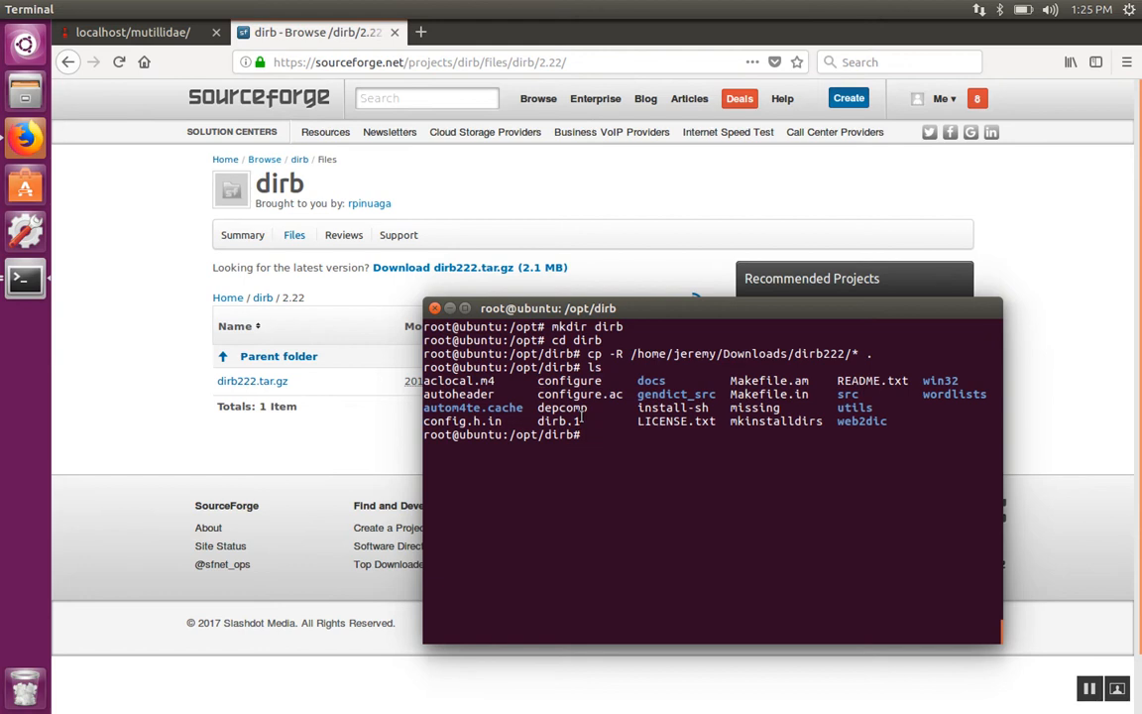
- Make the configure script executable with chmod u+x
{"action": "type", "text": "chmod"}
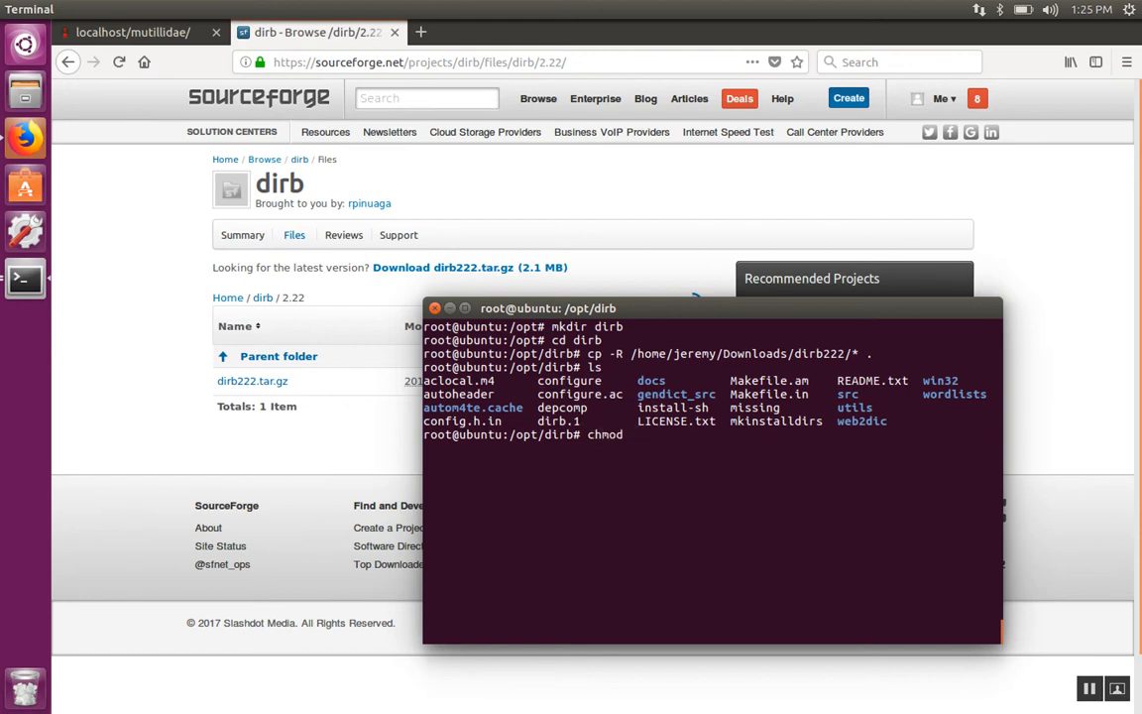
{"action": "type", "text": "u+x"}
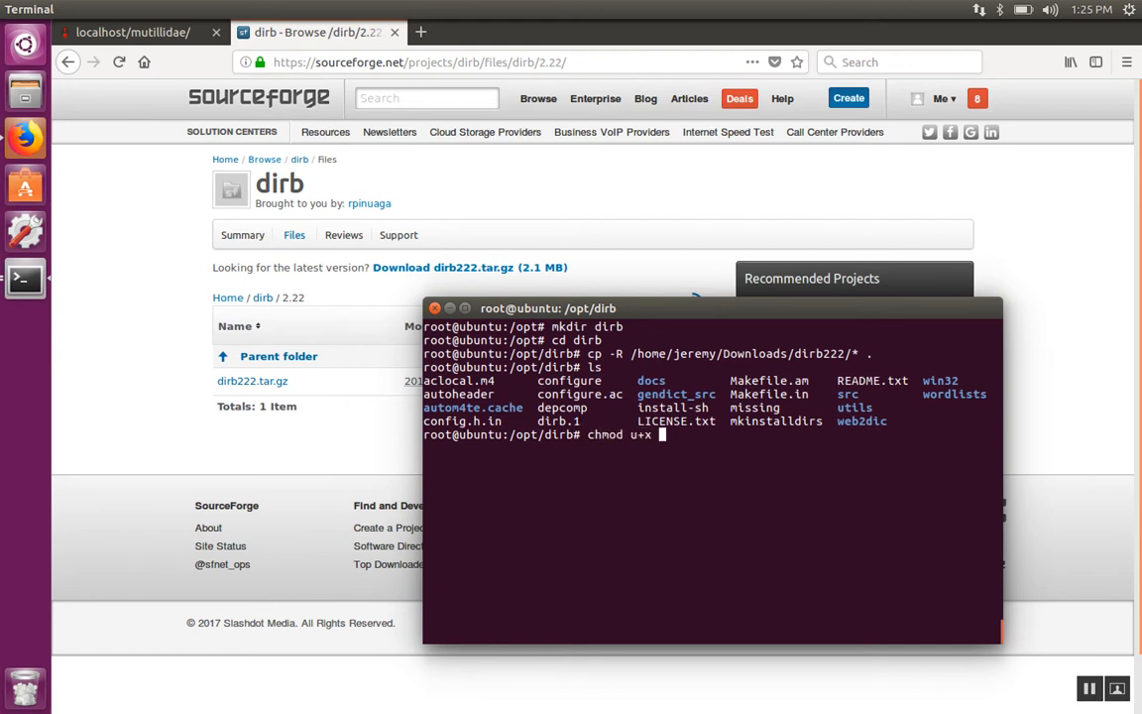
{"action": "type", "text": "configure"}
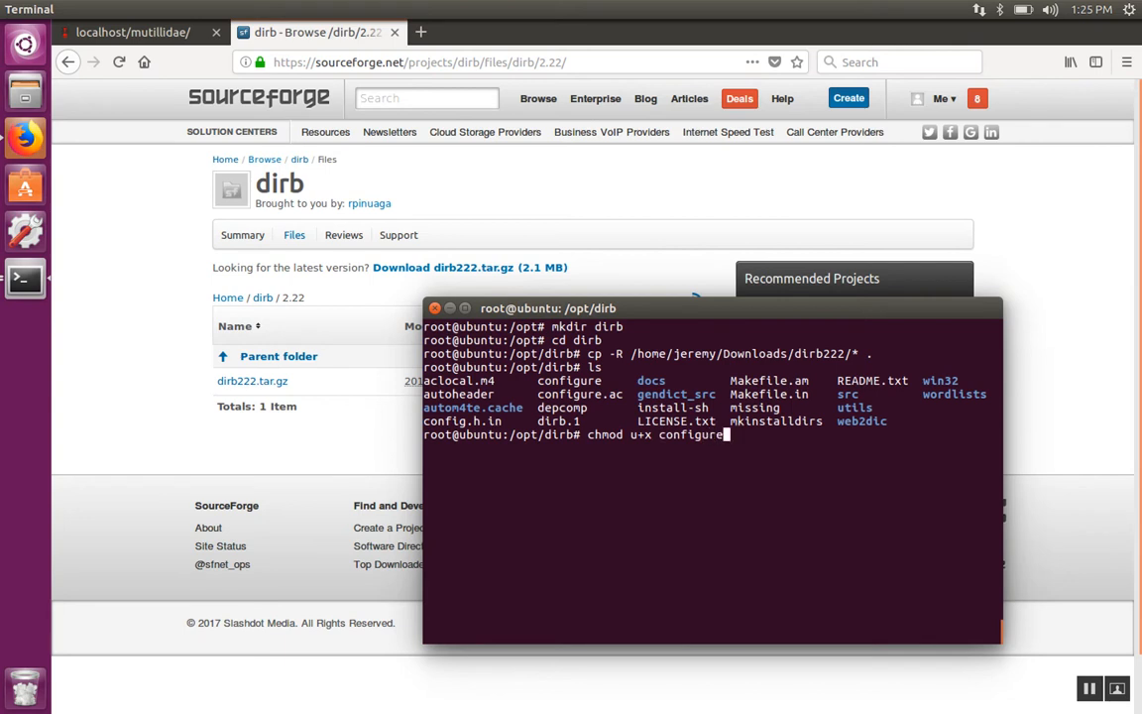
{"action": "key", "text": "Return"}
{"action": "type", "text": "ls"}
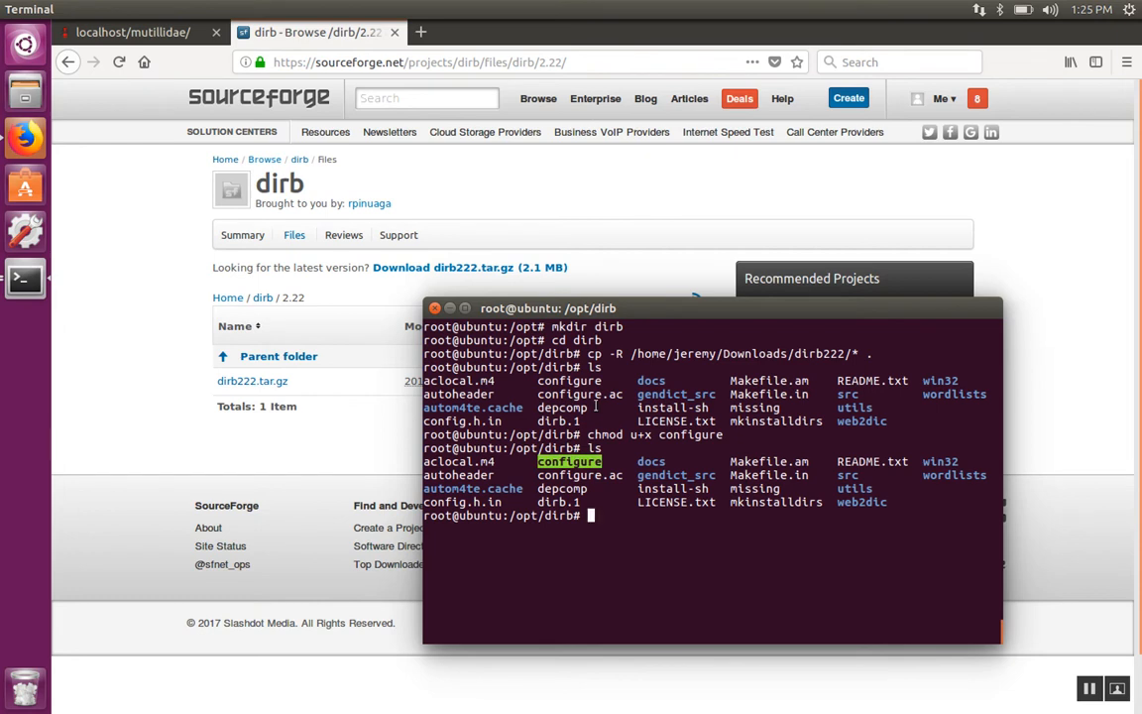
- Run ./configure and return to a fresh prompt
{"action": "type", "text": "./configure"}
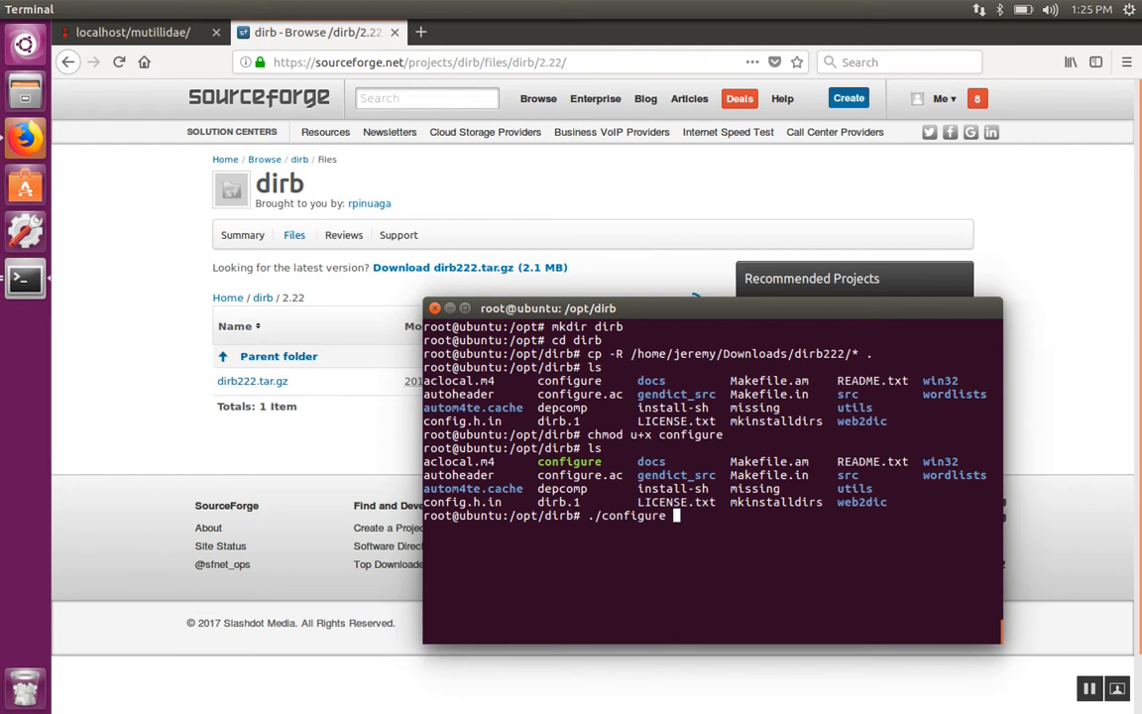
{"action": "key", "text": "Return"}
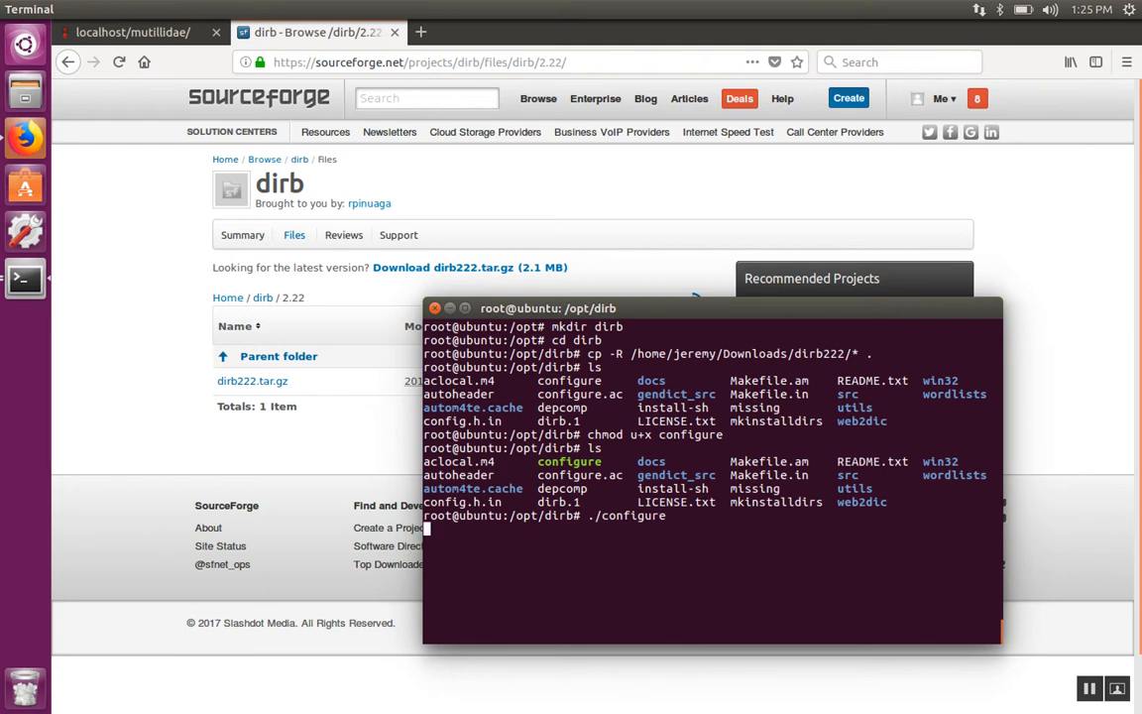
{"action": "key", "text": "Return"}
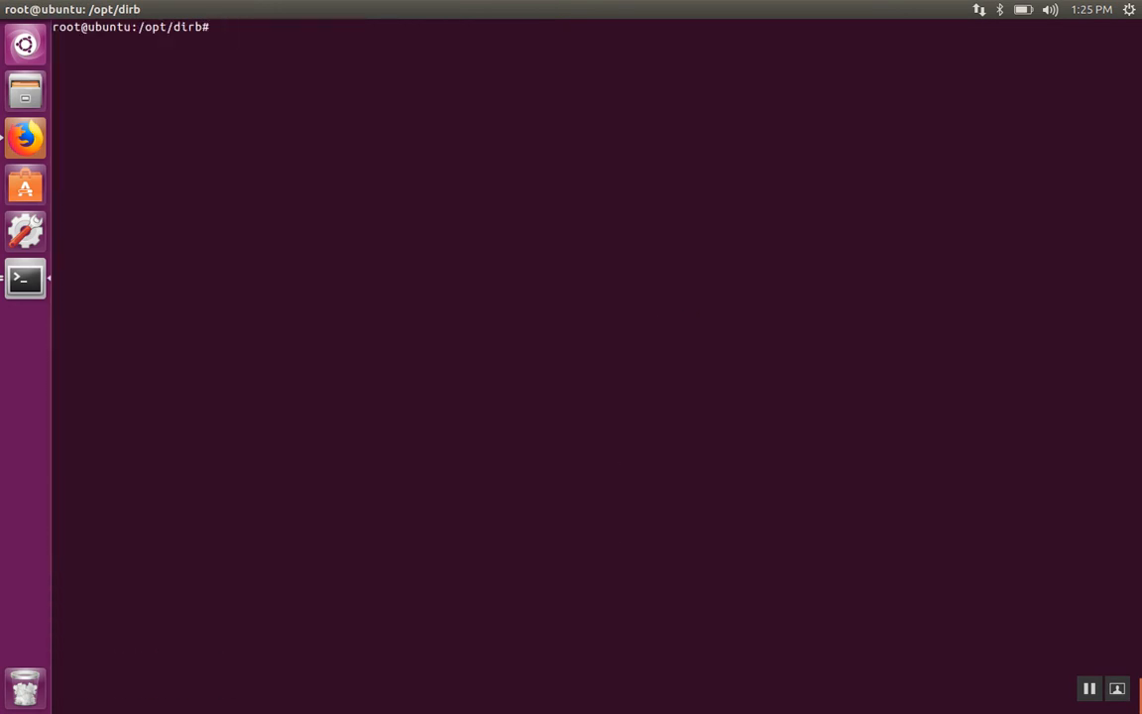
- Search apt-cache for curl packages filtered by 'dev', revealing libcurl4-gnutls-dev
{"action": "type", "text": "apt-"}
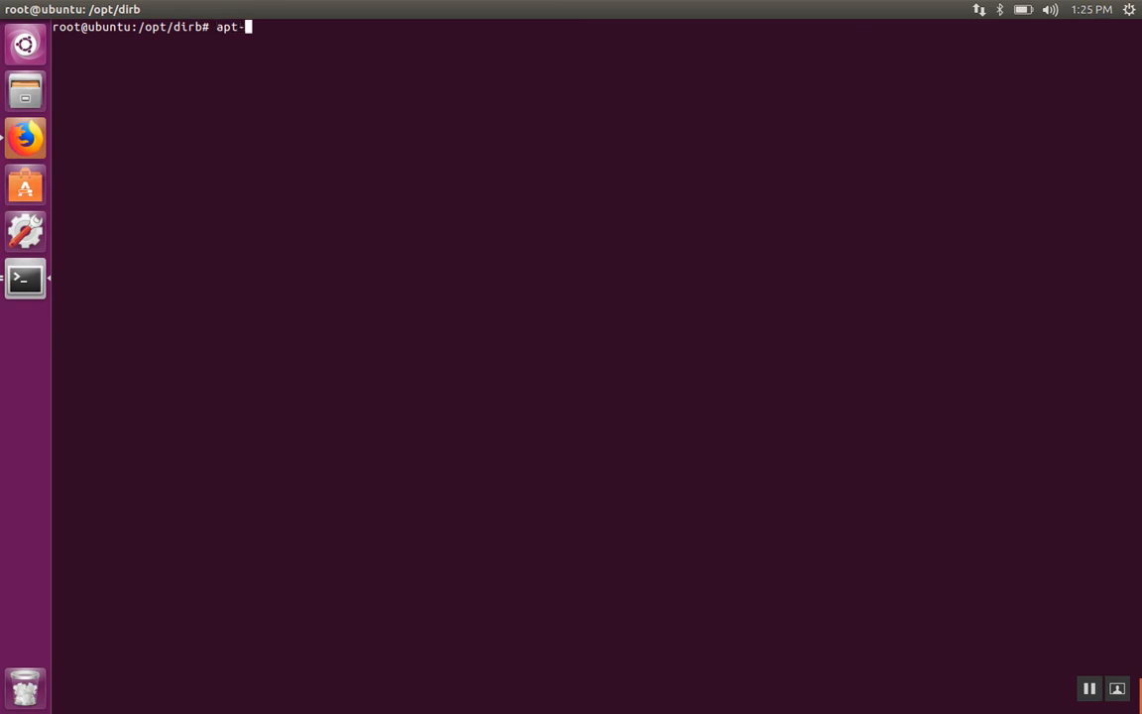
{"action": "type", "text": "cache"}
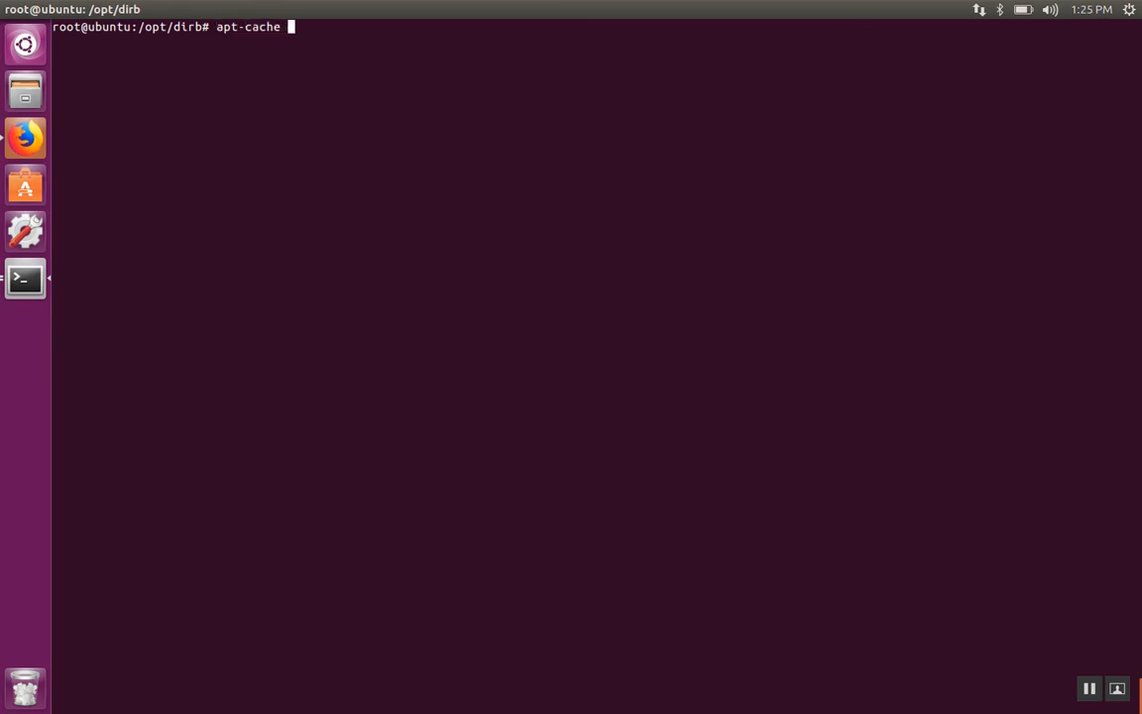
{"action": "type", "text": "search"}
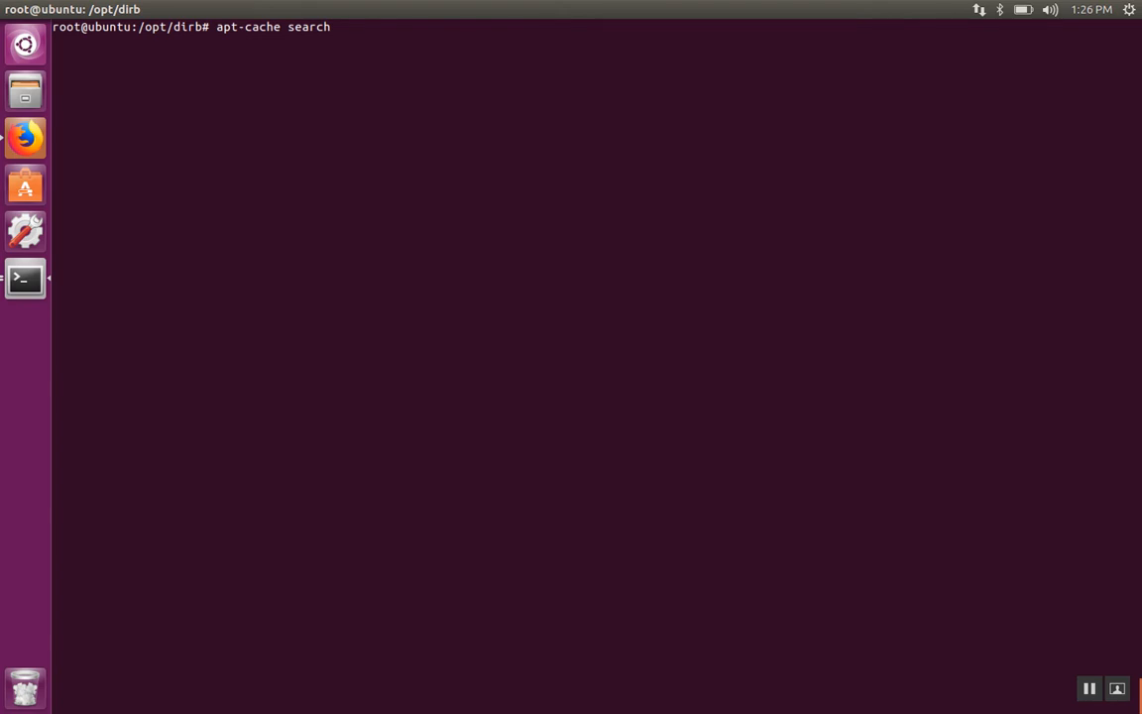
{"action": "type", "text": "curl | grep"}
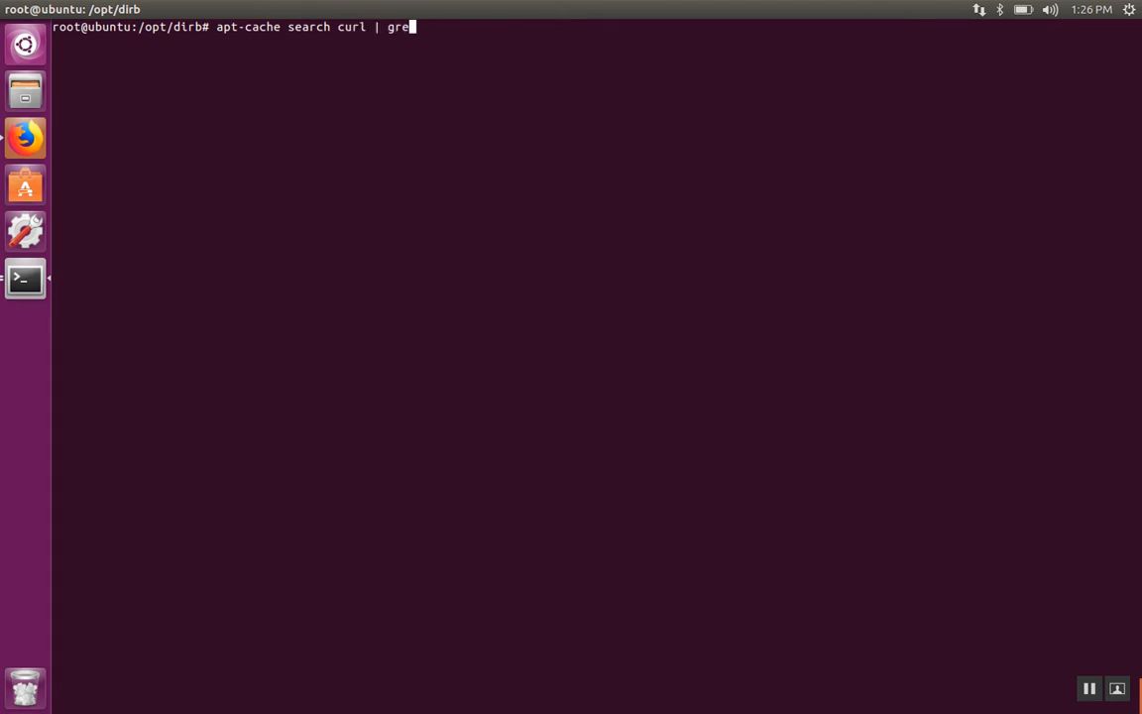
{"action": "type", "text": "p dev"}
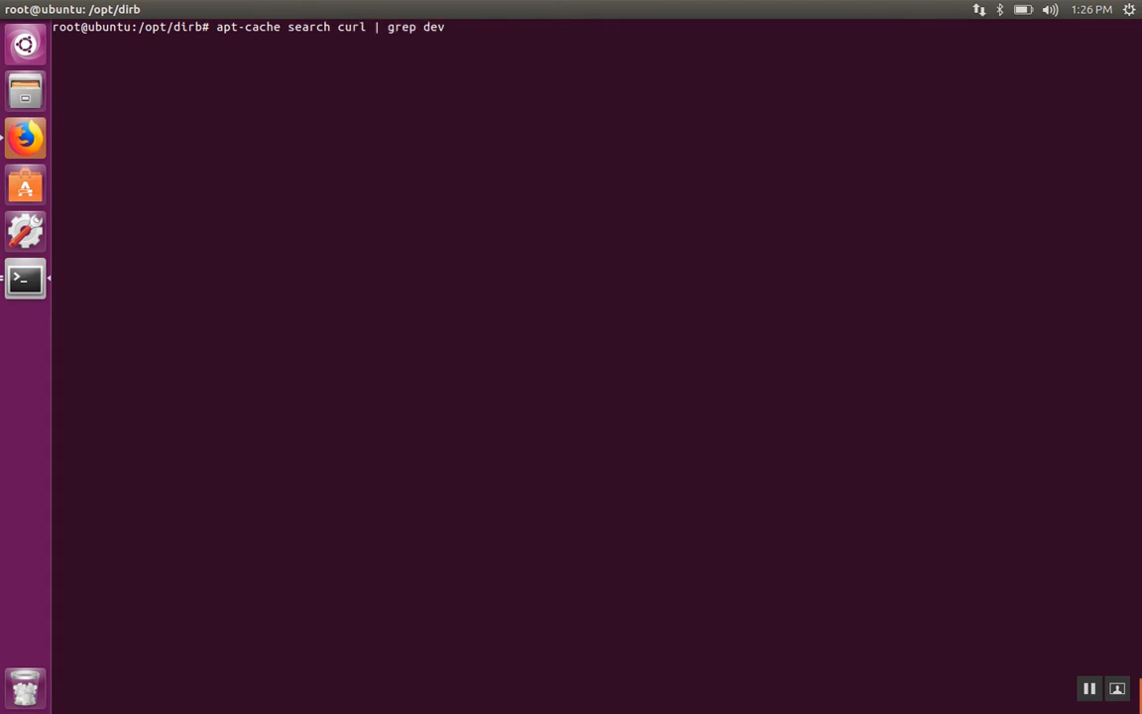
{"action": "key", "text": "Return"}
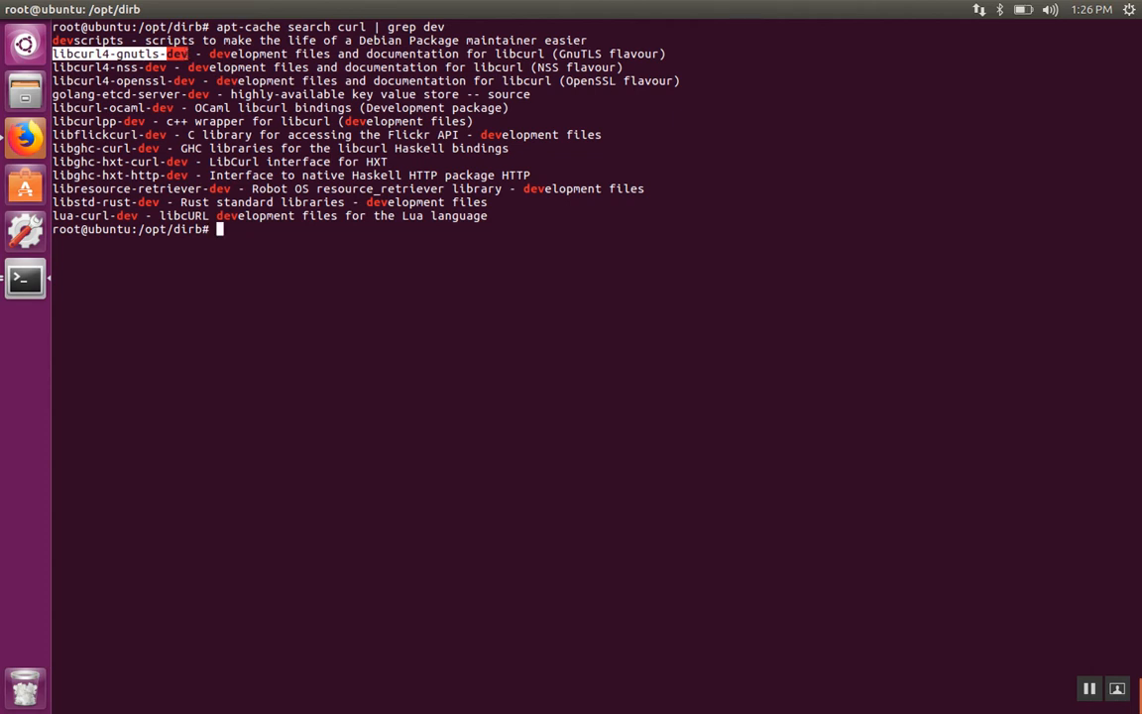
- Install libcurl4-gnutls-dev with apt-get, then rerun ./configure
{"action": "type", "text": "apt-get install"}
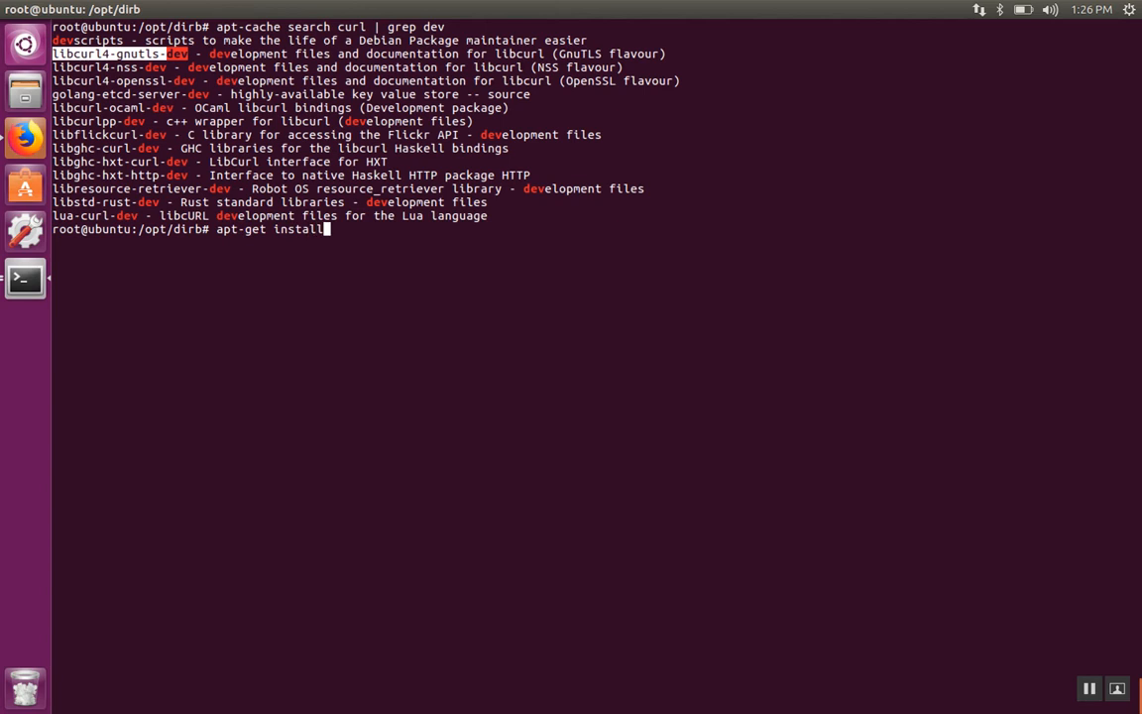
{"action": "key", "text": "Return"}
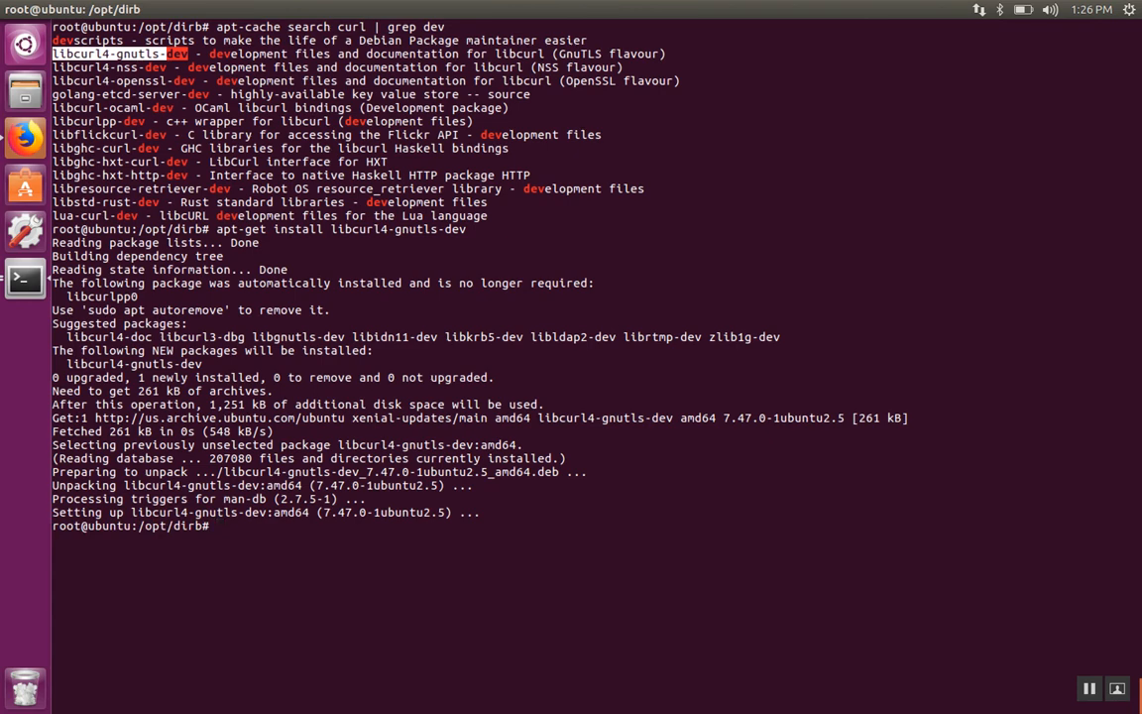
{"action": "type", "text": "./configure"}
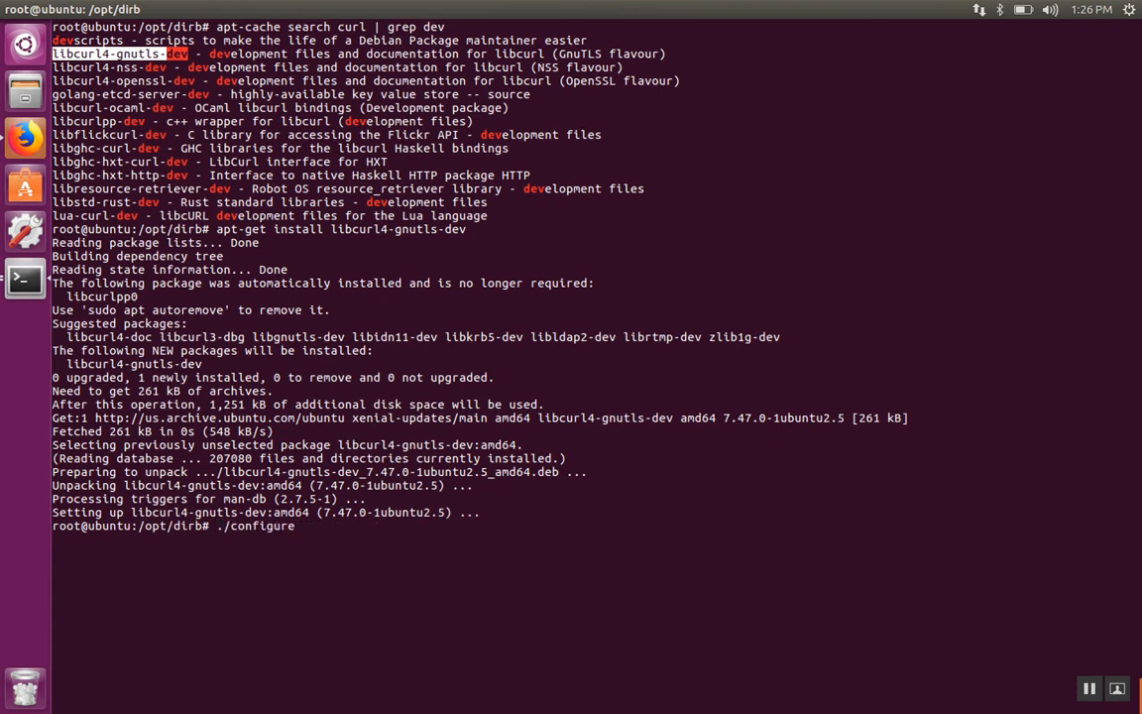
{"action": "key", "text": "Return"}
{"action": "type", "text": "make"}
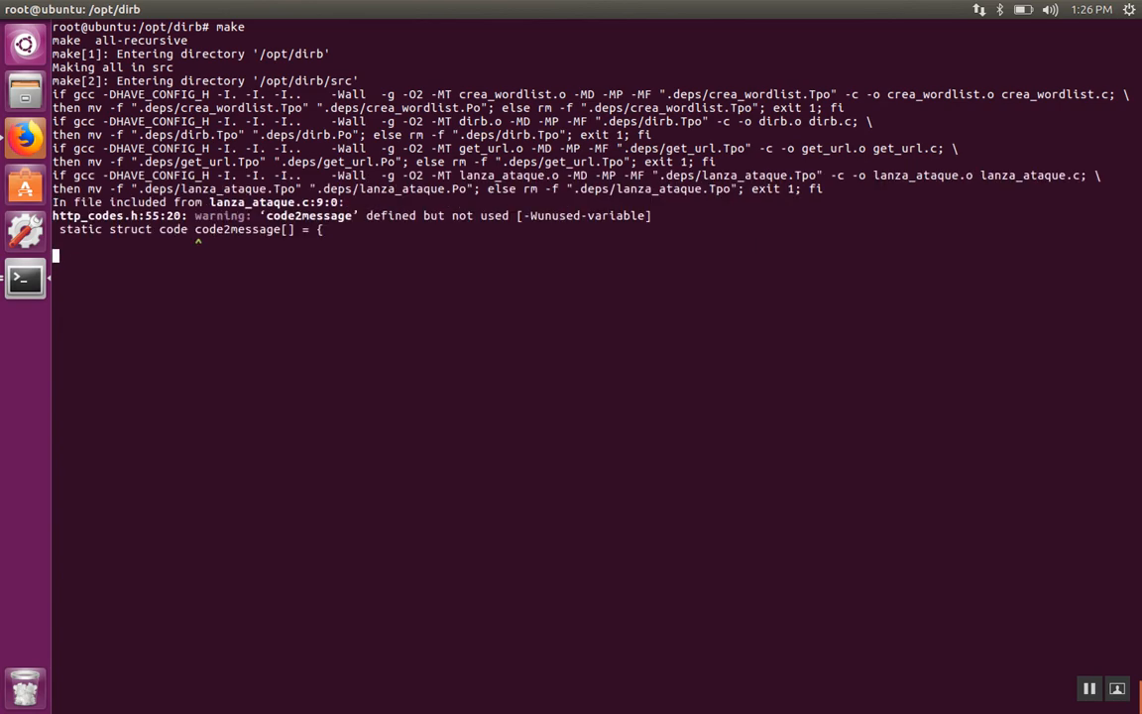
- Review the build output and list /opt/dirb to confirm the dirb and gendict binaries
{"action": "scroll", "scroll_direction": "down", "scroll_amount": 3}
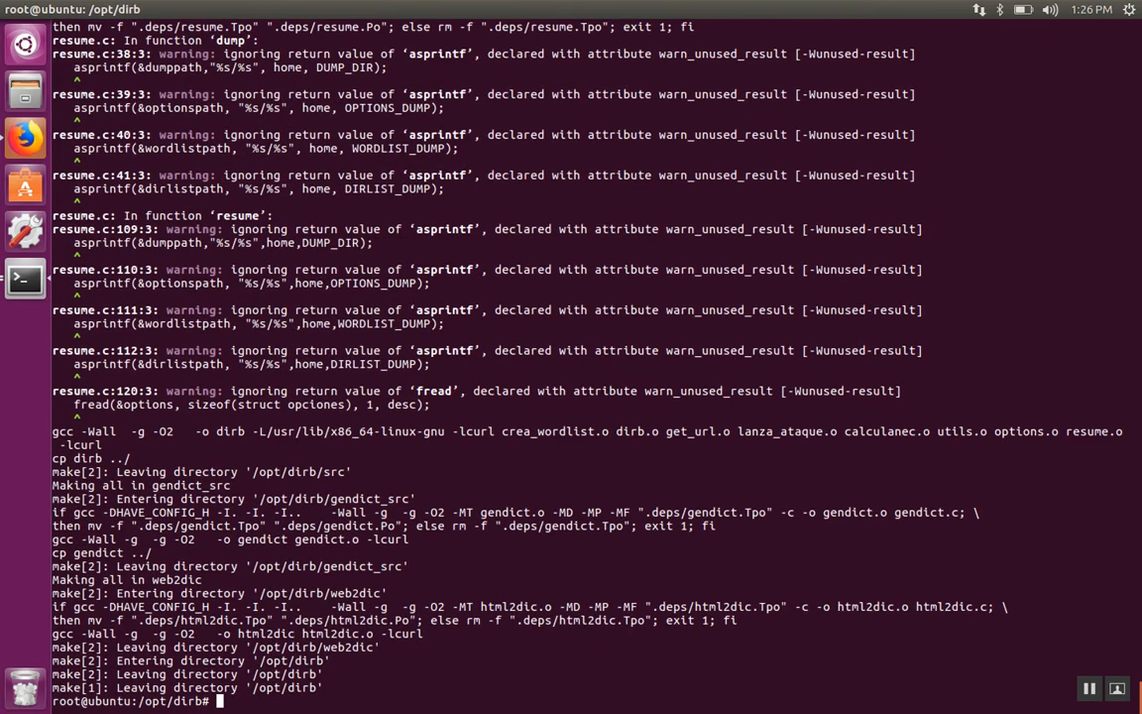
{"action": "type", "text": "l"}
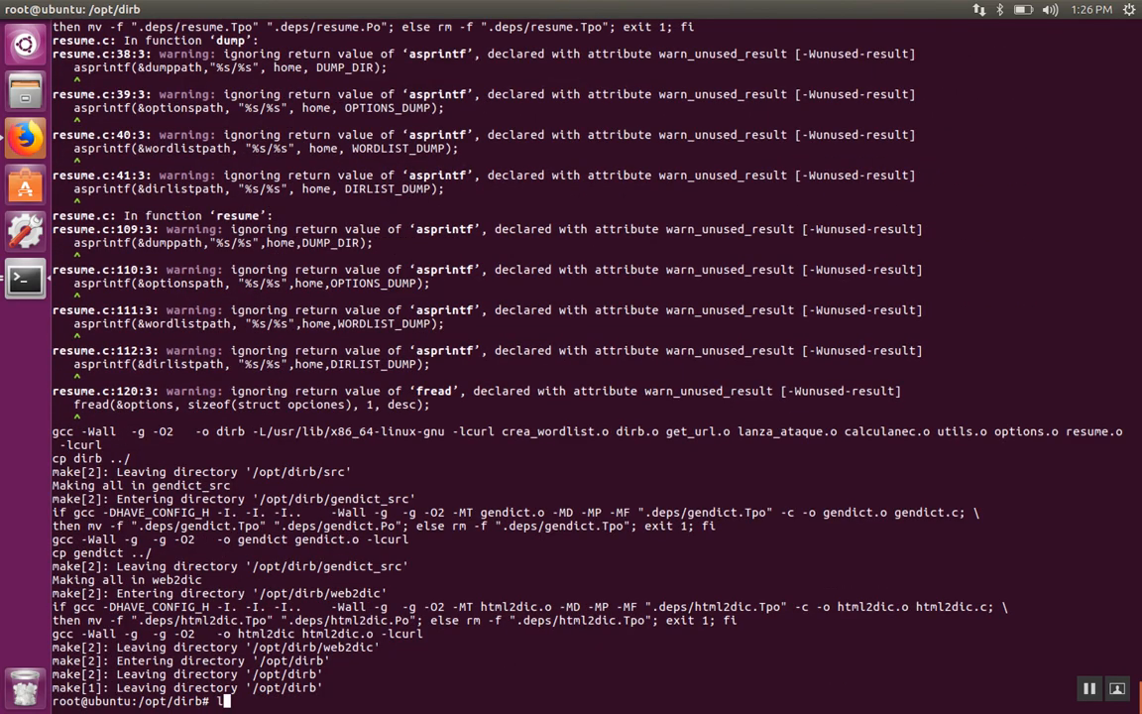
{"action": "key", "text": "Return"}
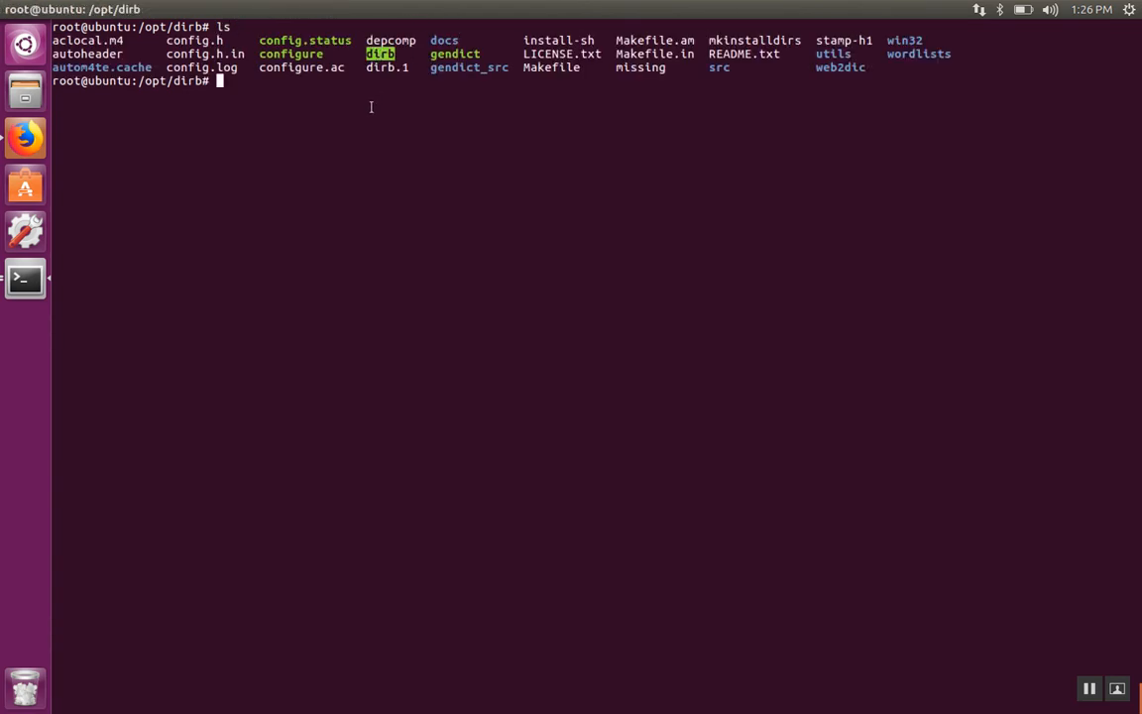
{"action": "type", "text": "./"}
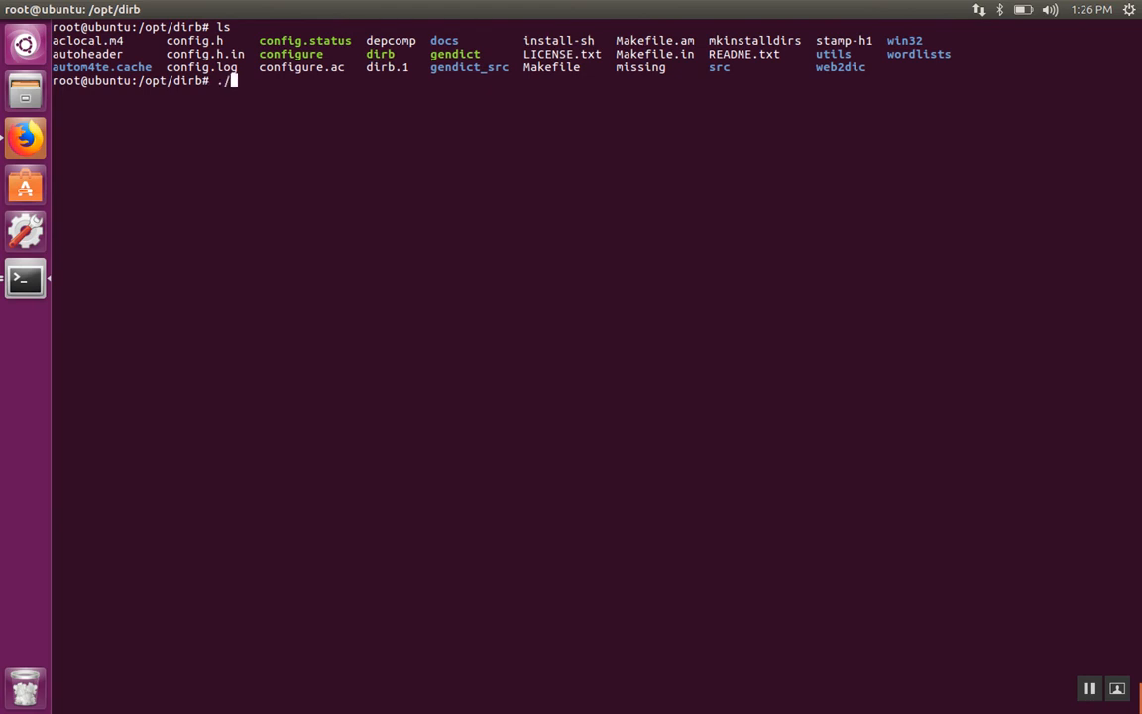